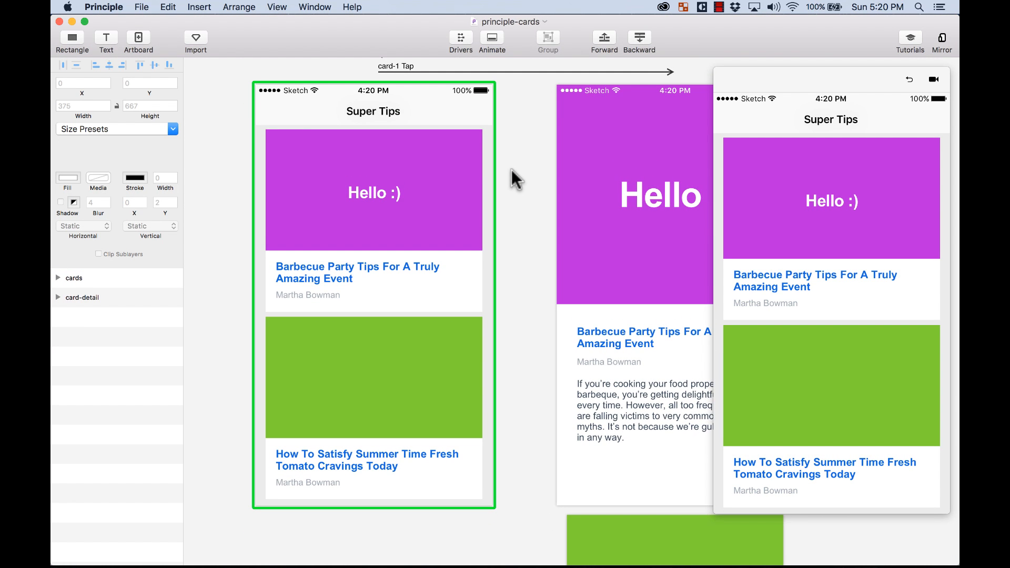
mouse_move(233, 186)
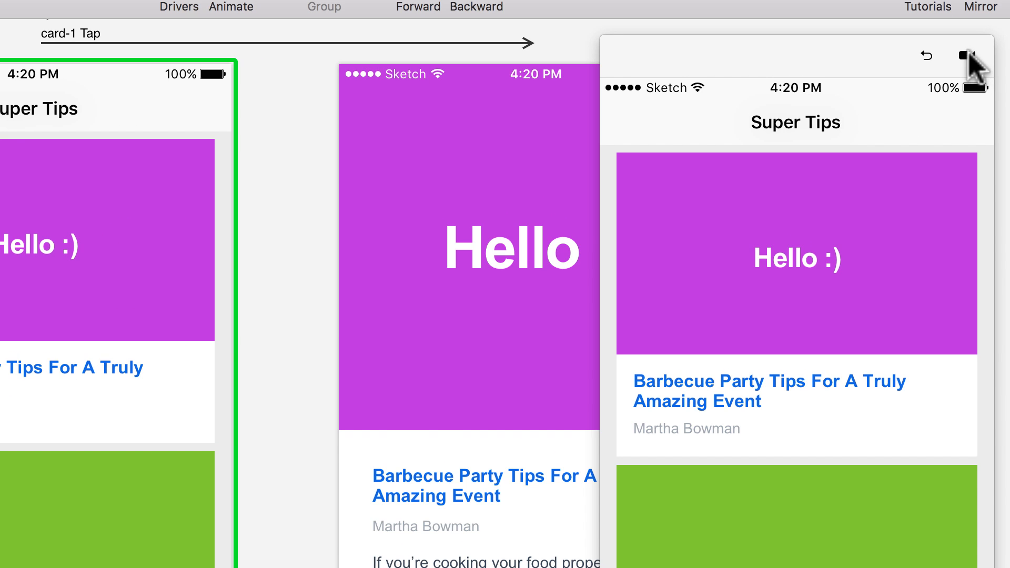
- Record the card prototype interaction in Principle's preview, with a chosen cursor style
click(978, 55)
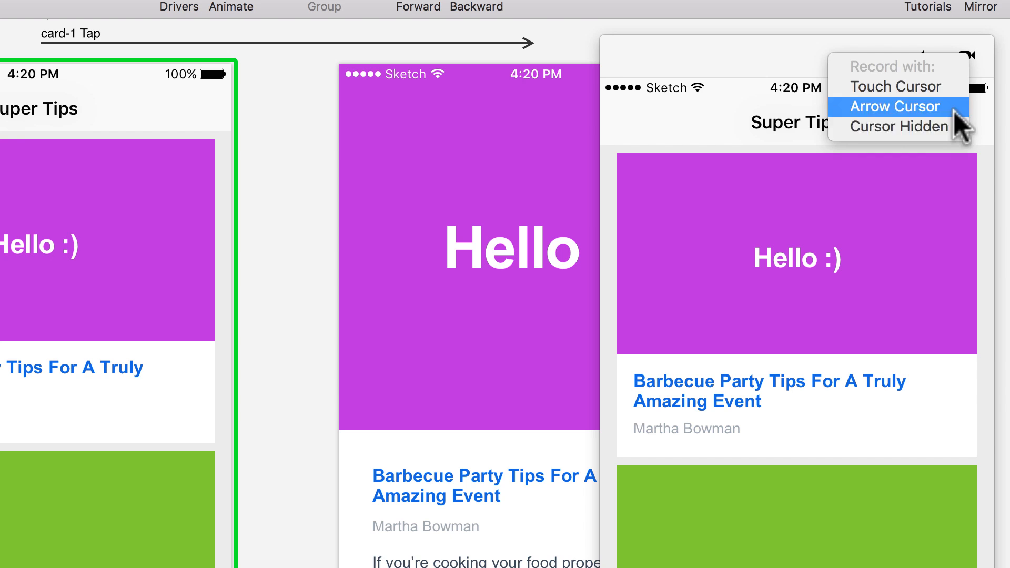
mouse_move(944, 95)
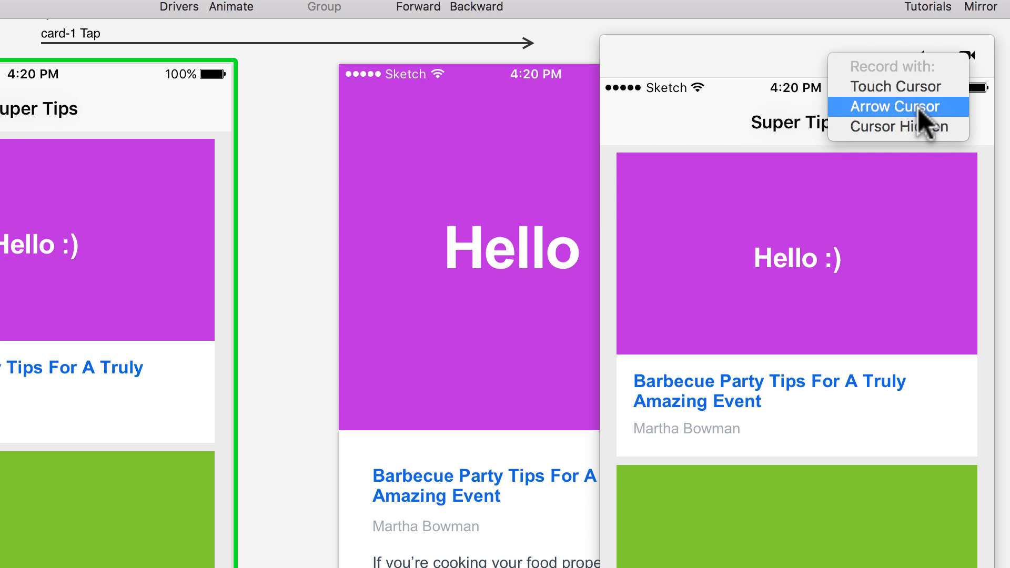
mouse_move(935, 146)
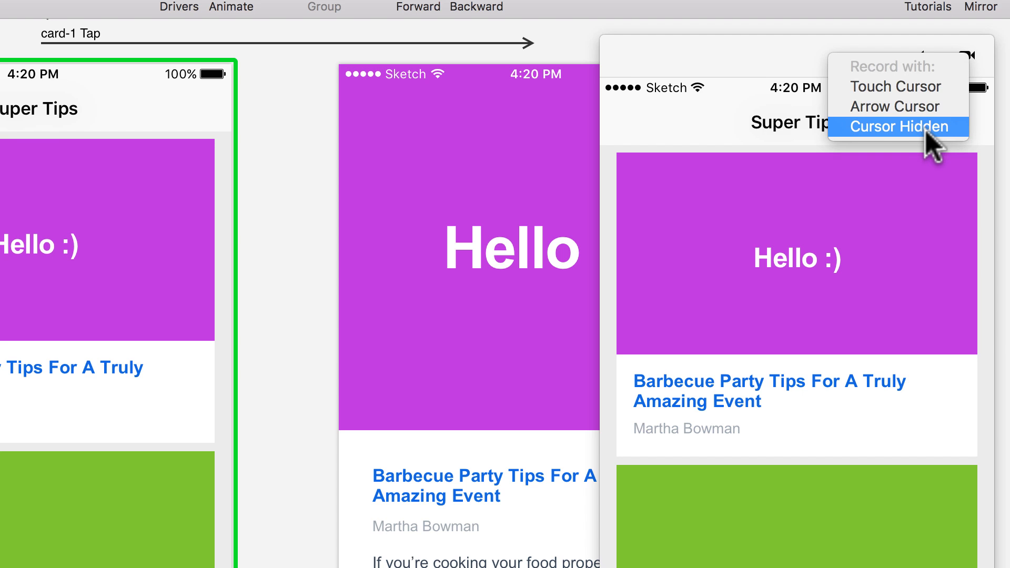
click(897, 126)
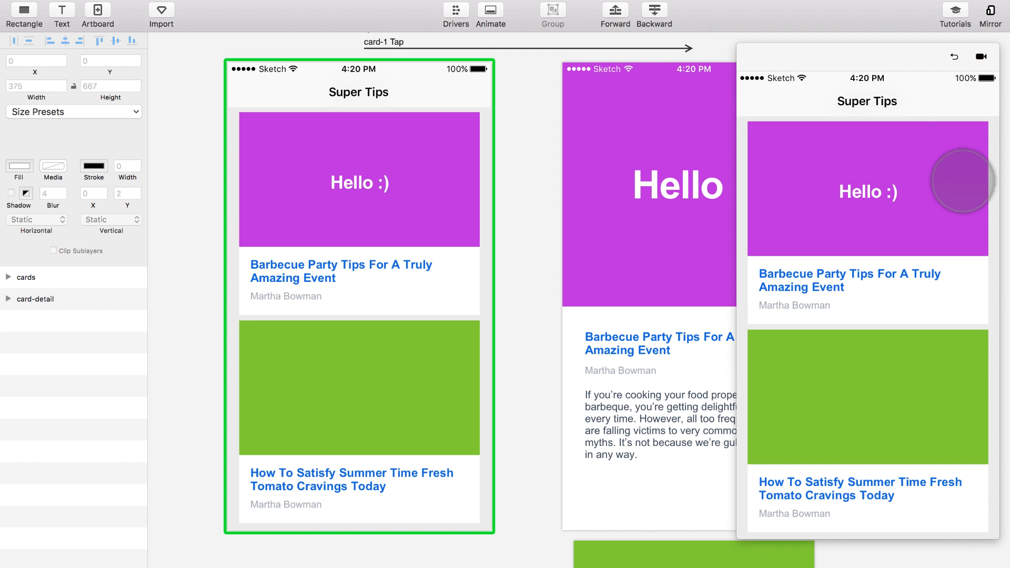
click(982, 57)
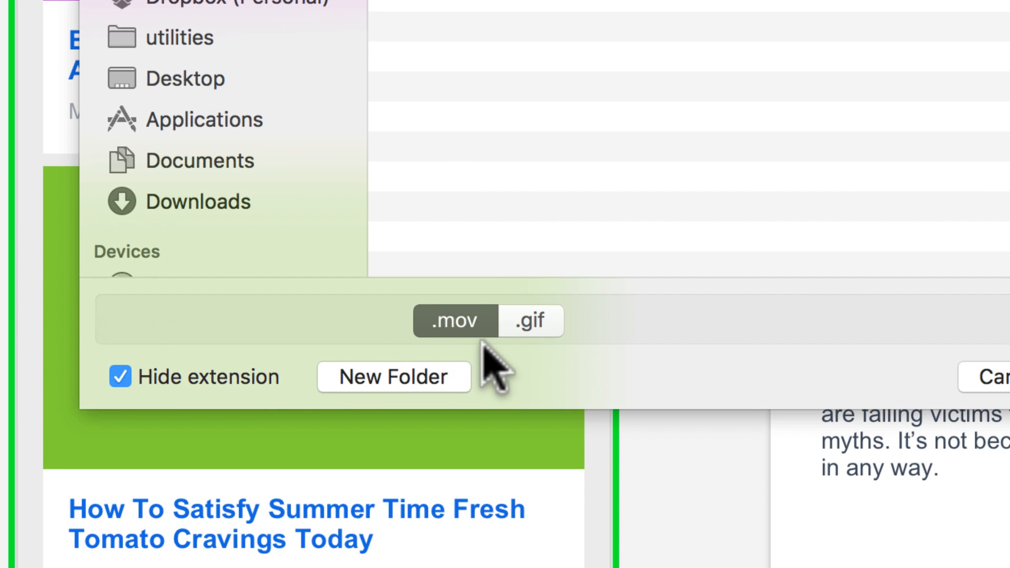
- Set the recording's export format to GIF and browse the size presets, trying 200h
click(530, 320)
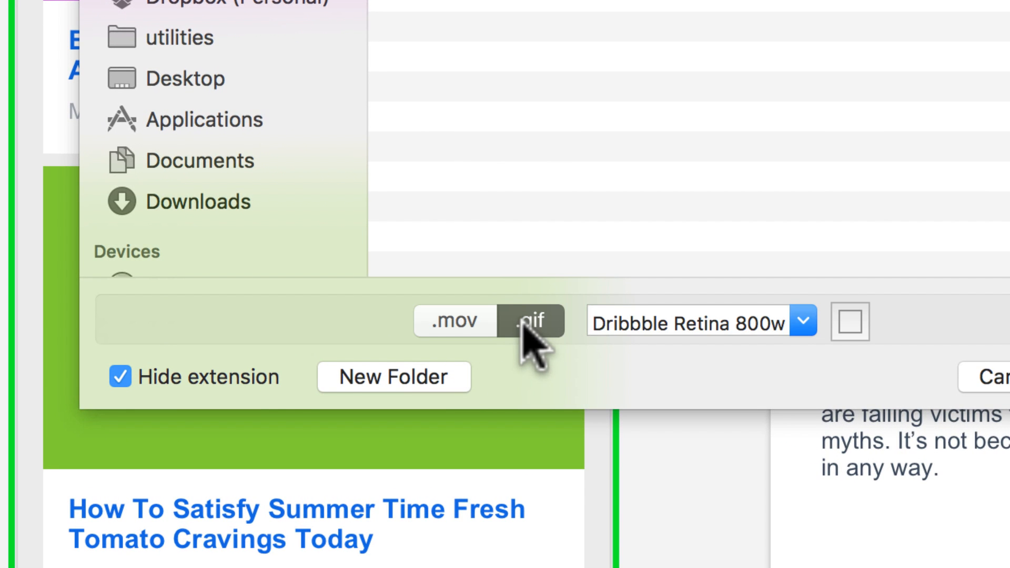
click(803, 321)
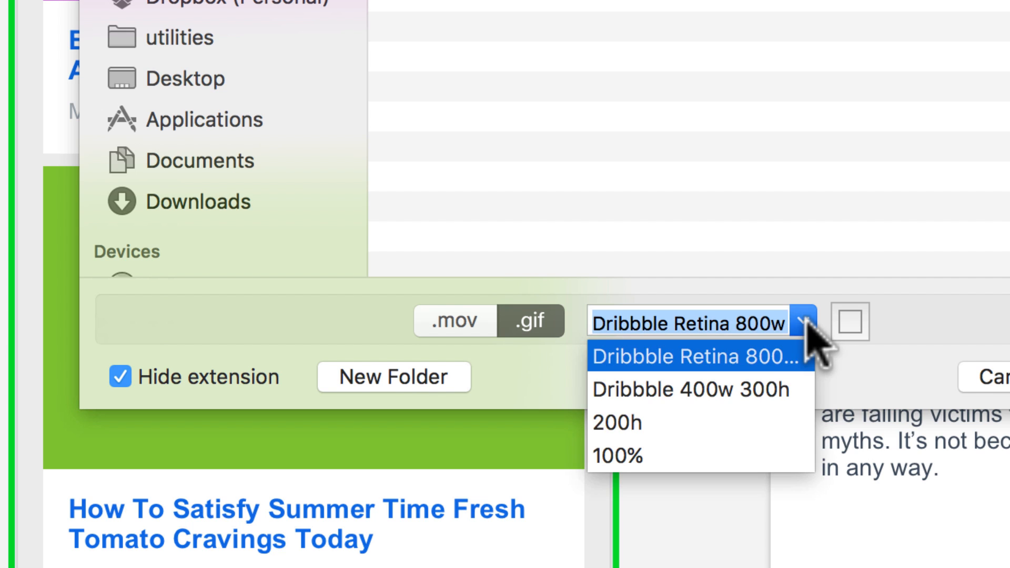
mouse_move(709, 399)
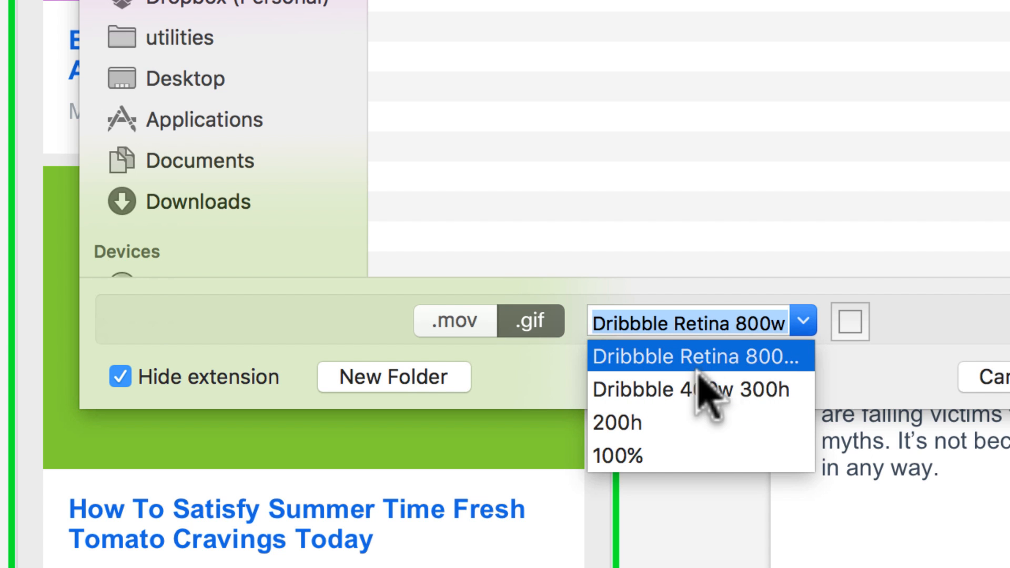
mouse_move(857, 374)
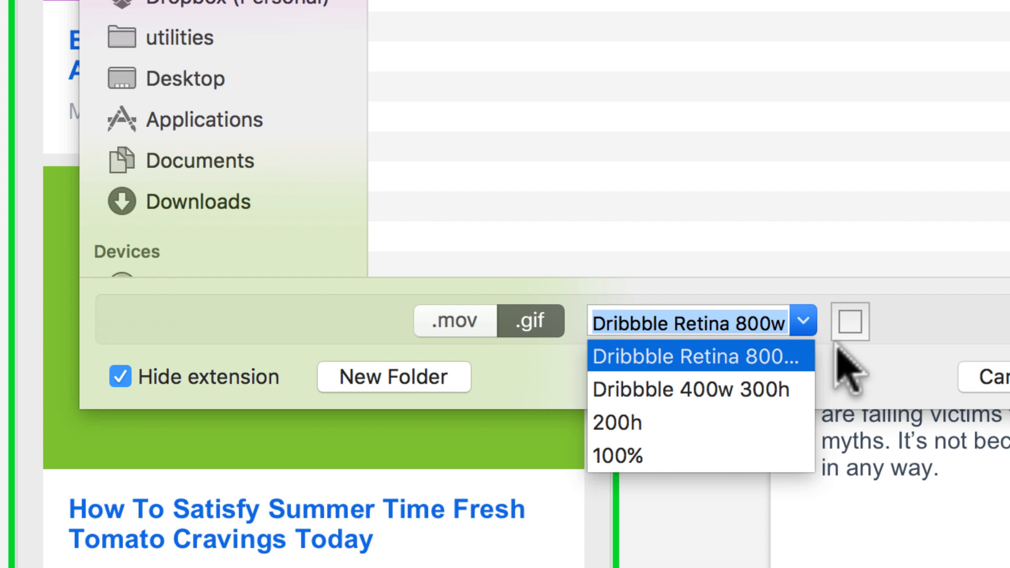
mouse_move(650, 438)
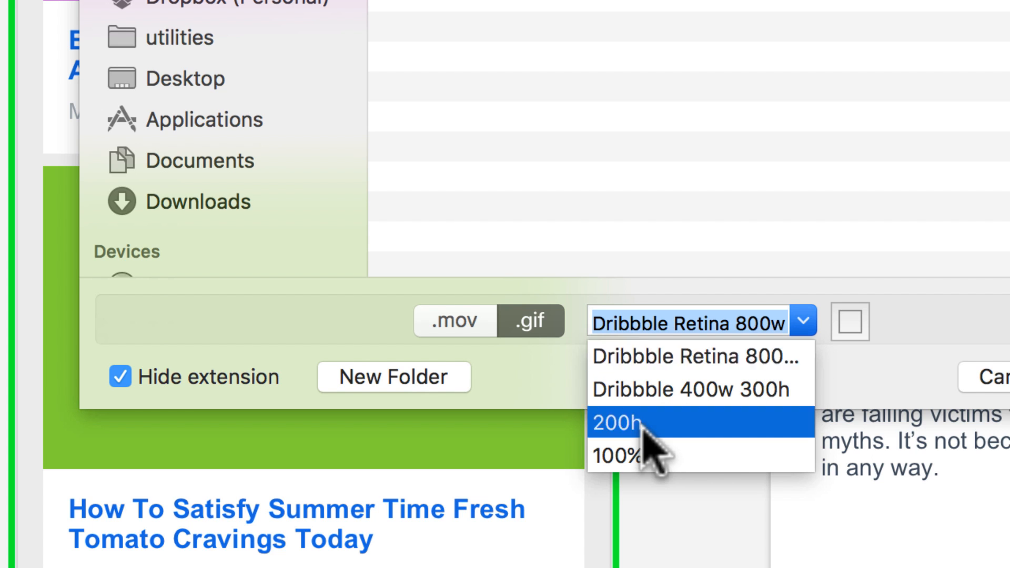
click(616, 421)
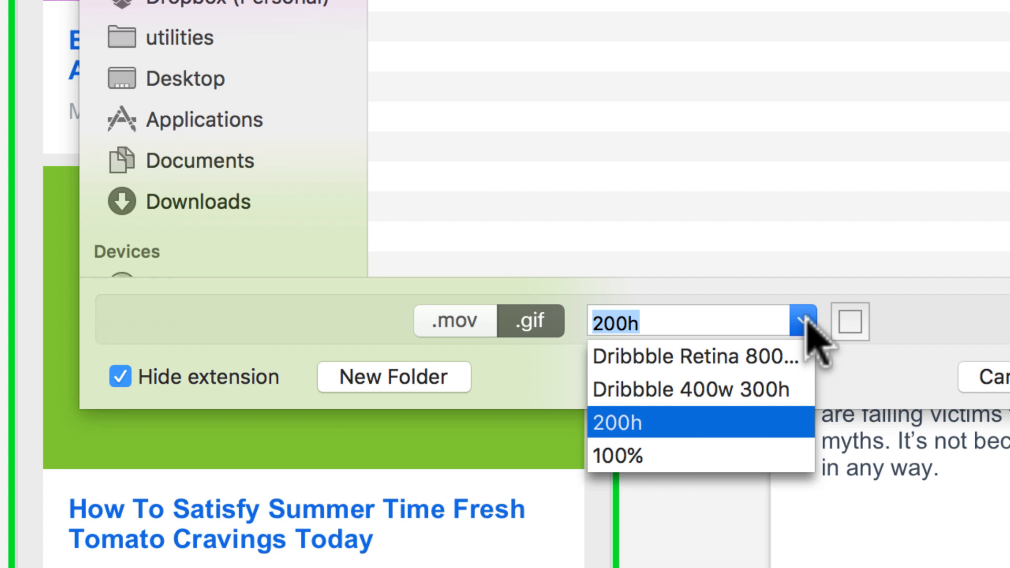
click(617, 456)
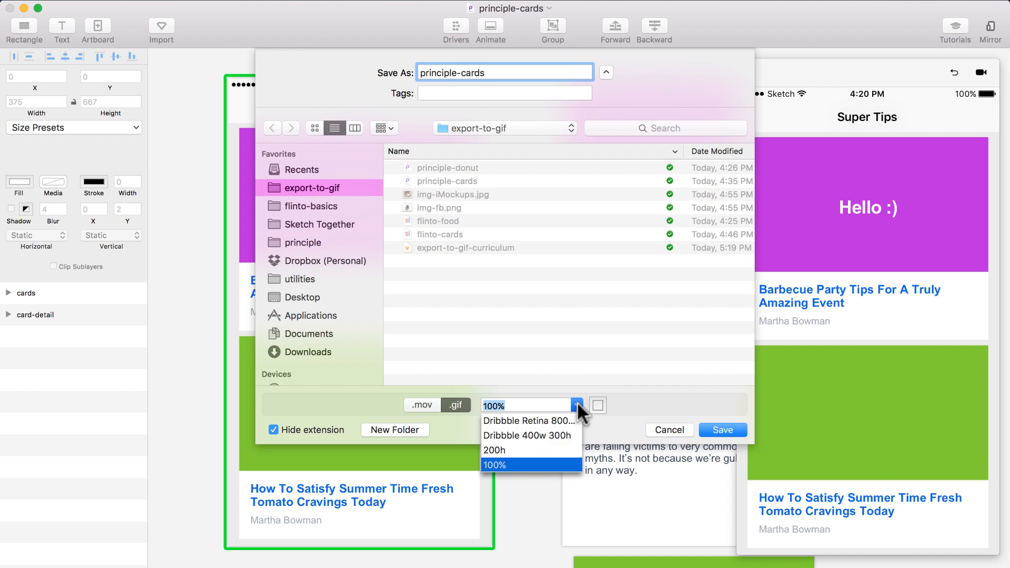
- Choose the full 100% size preset for the principle-cards GIF
click(529, 420)
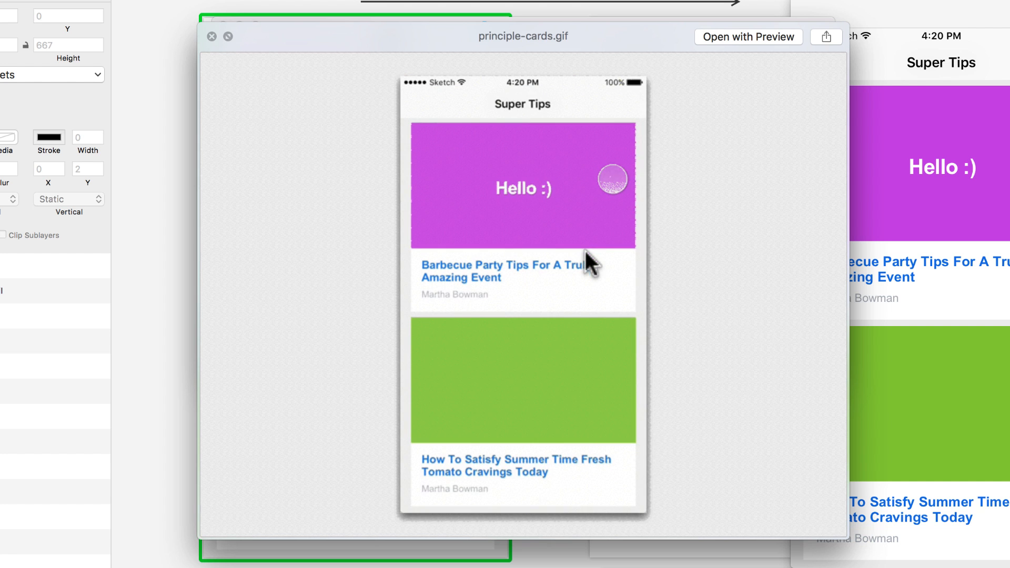
mouse_move(499, 52)
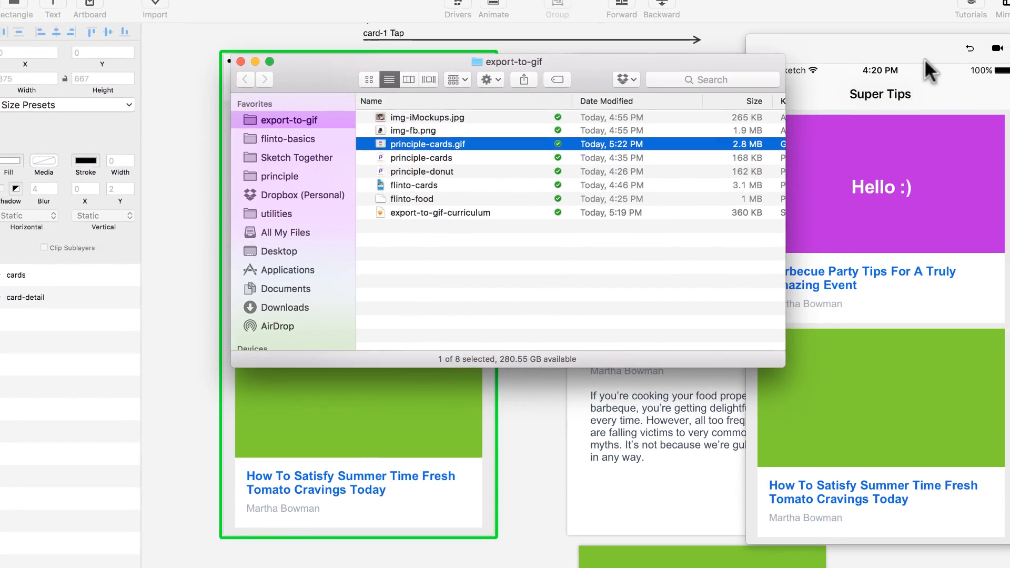
- Close Finder, re-record with the Touch Cursor, and save as principle-cards.mov
click(240, 61)
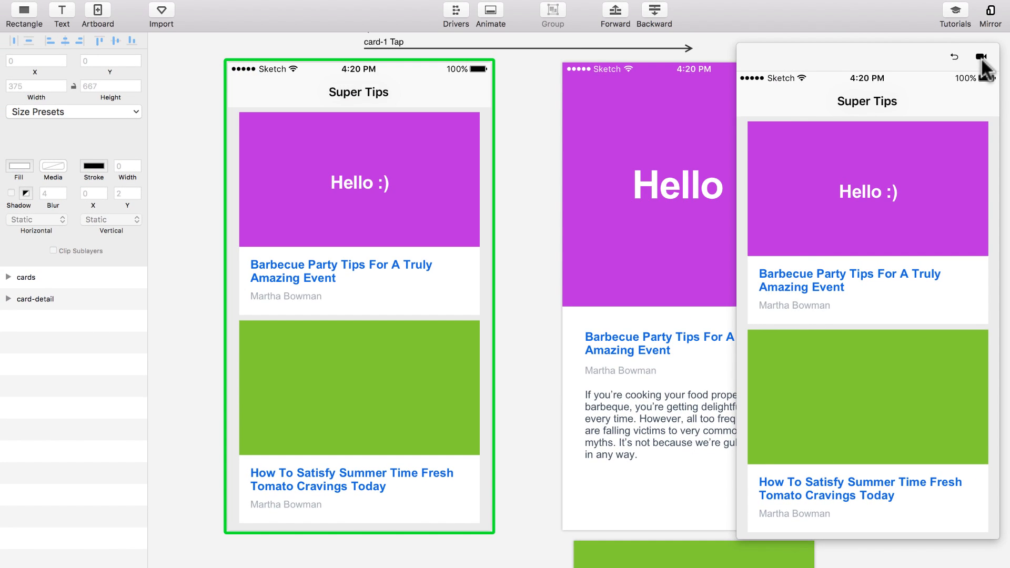
click(981, 56)
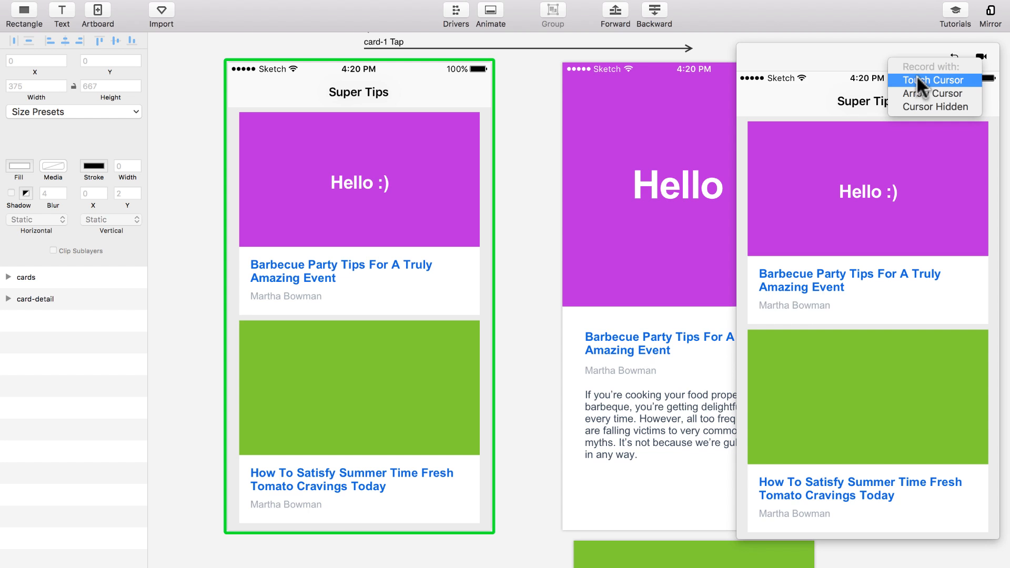
click(932, 80)
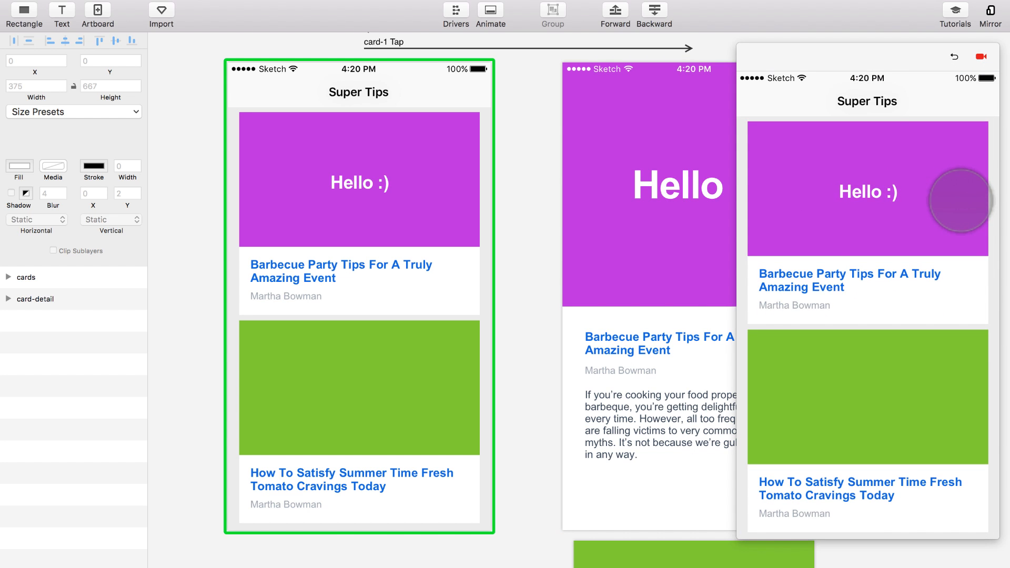
click(982, 56)
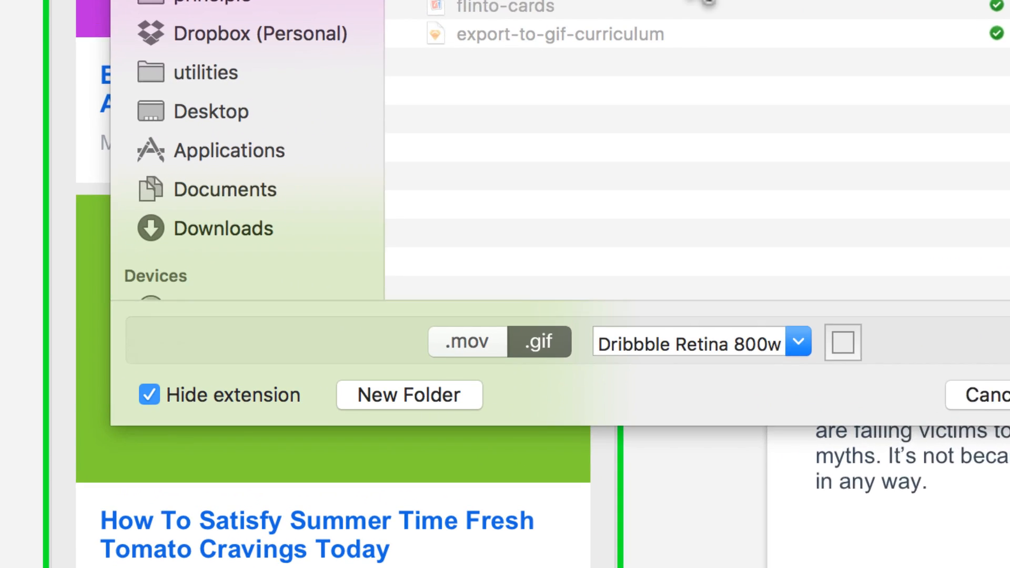
click(467, 341)
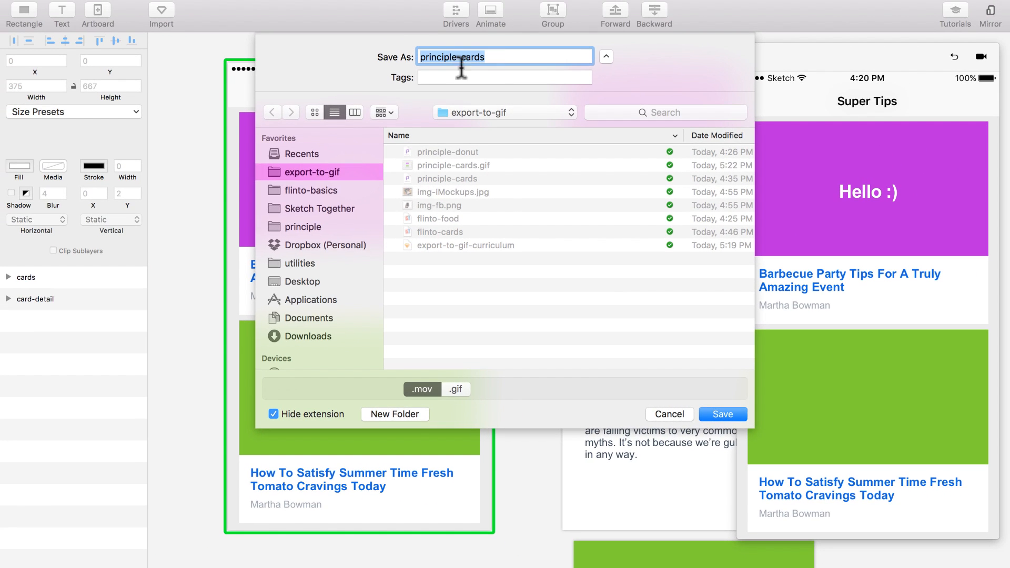
click(721, 413)
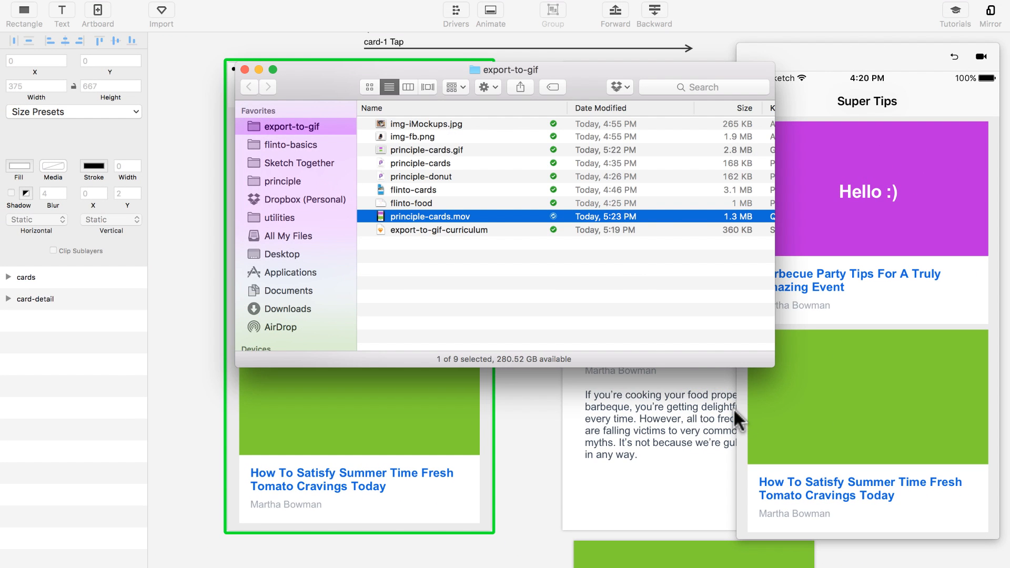
- Open principle-cards.mov from Finder in Quick Look to watch the recording
double_click(429, 216)
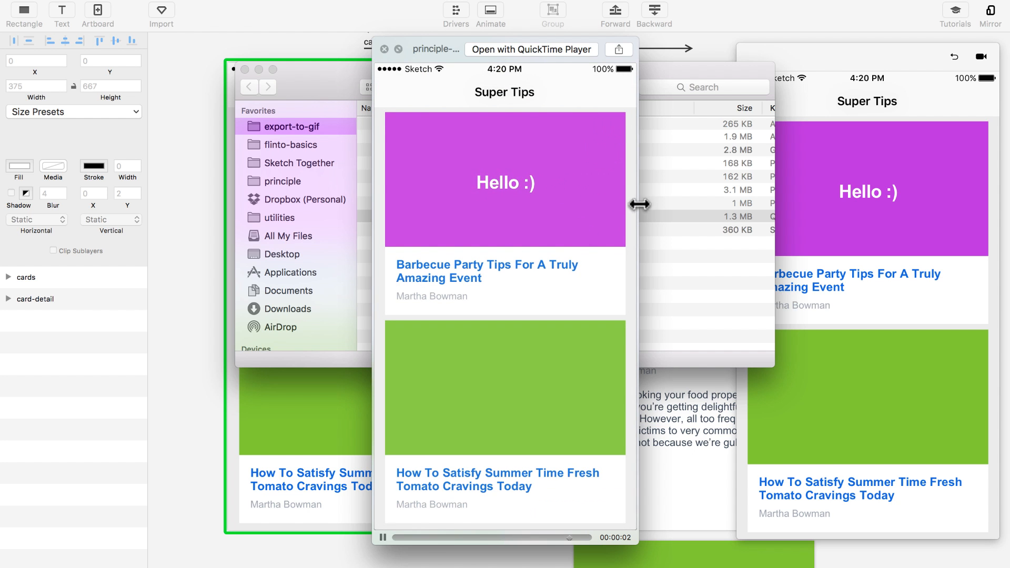
mouse_move(413, 215)
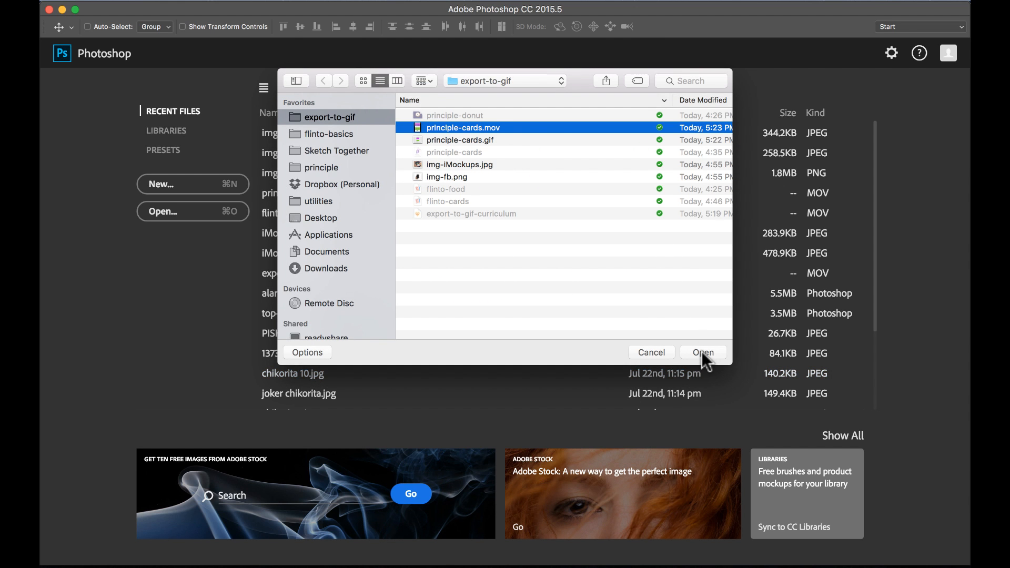
- Open principle-cards.mov as a Photoshop video layer and undo the clip trim
click(702, 353)
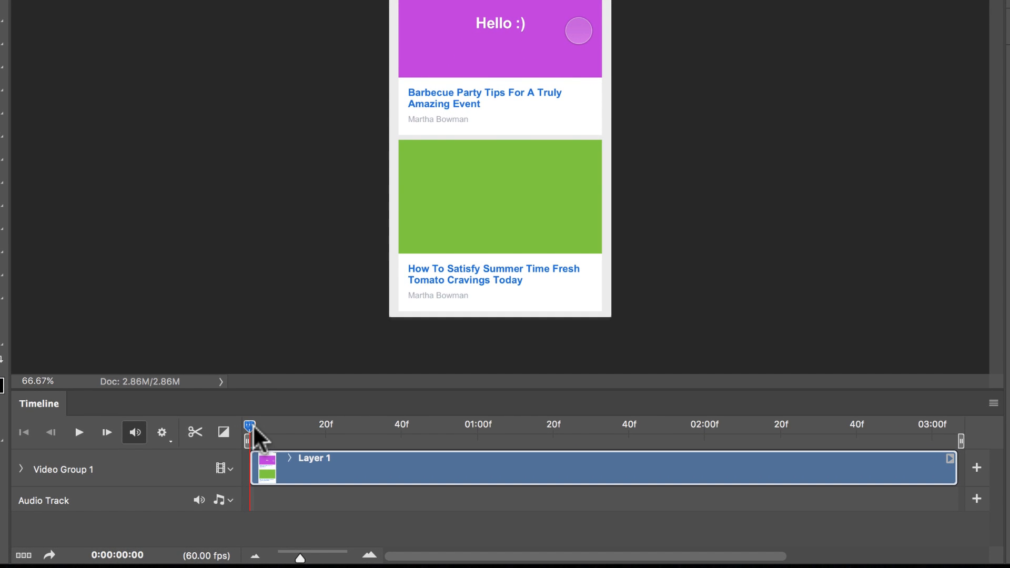
mouse_move(274, 458)
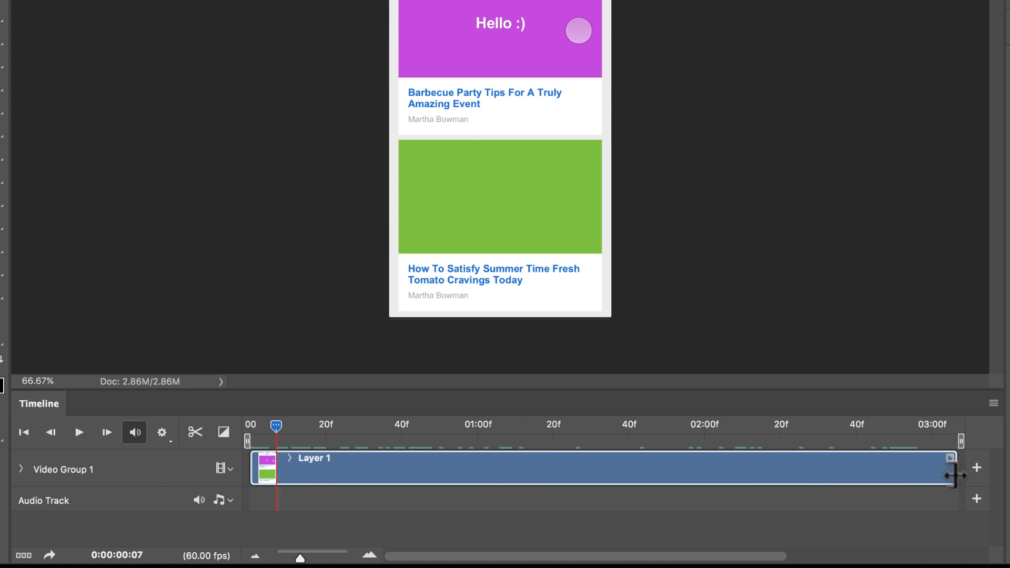
key(cmd+z)
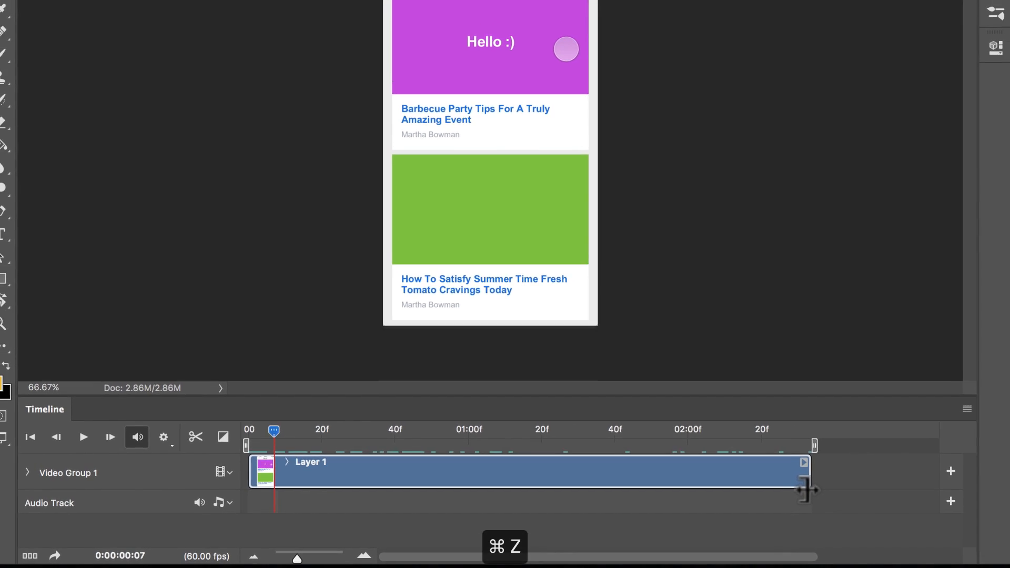
key(cmd+z)
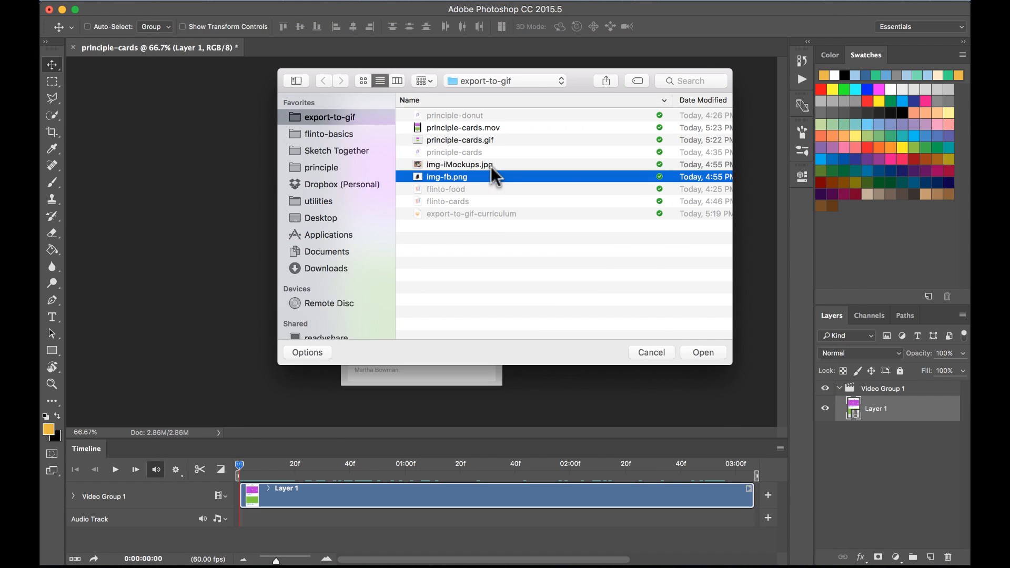
- Open img-fb.png and position the cards video layer over the phone screen
click(703, 352)
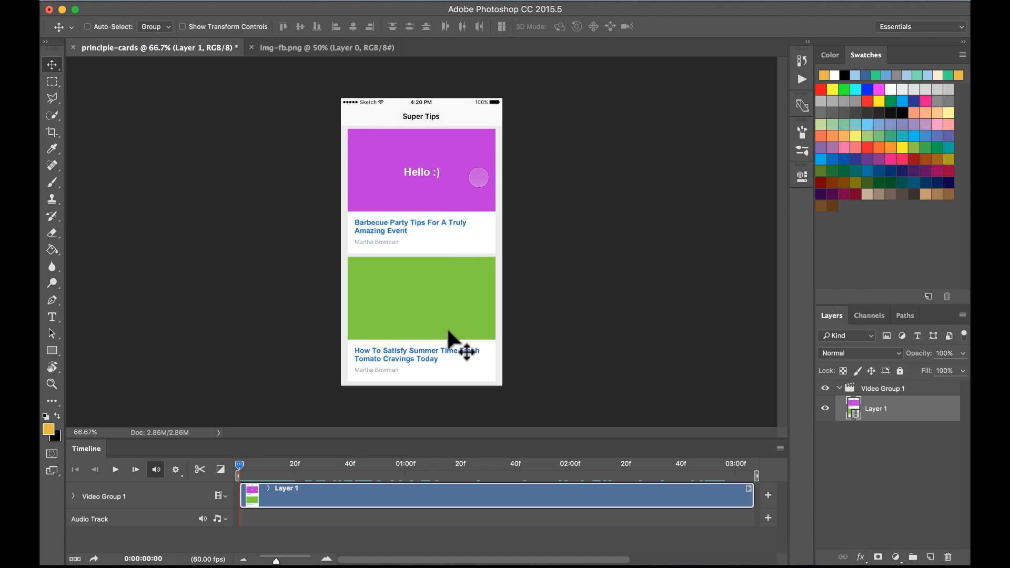
click(322, 47)
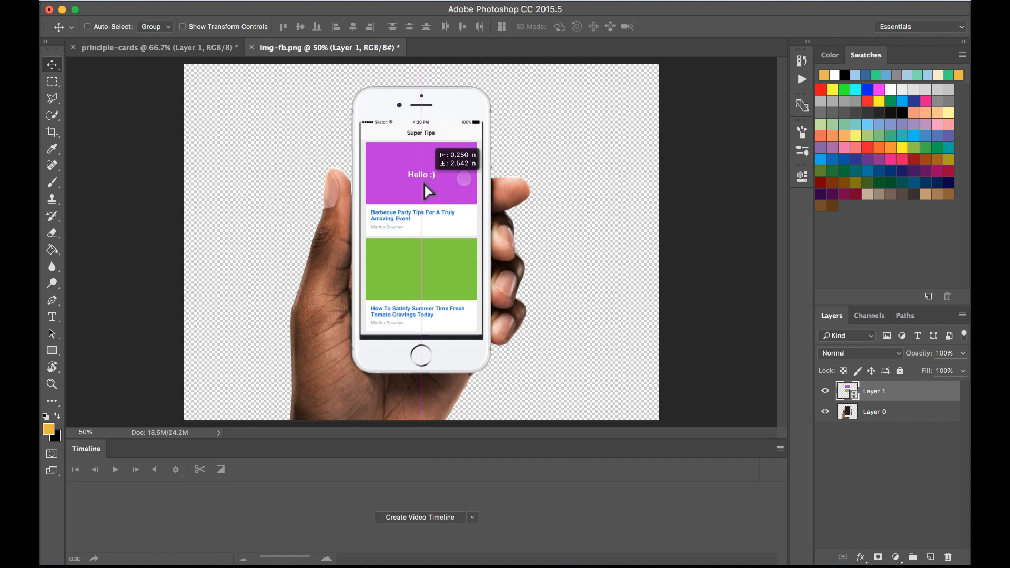
drag(422, 186, 421, 191)
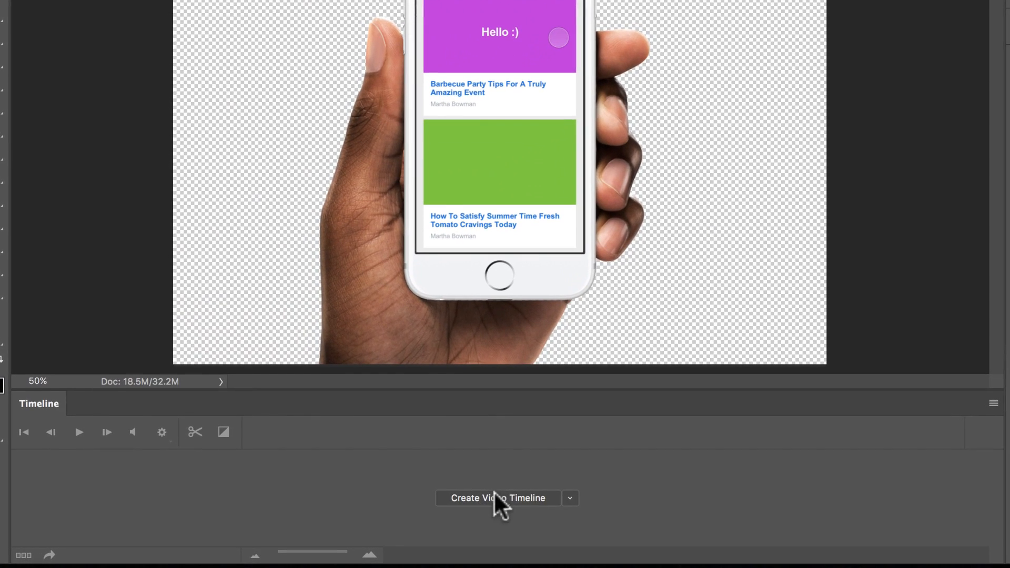
- Create a video timeline for img-fb.png, then close it with Don't Save
click(497, 498)
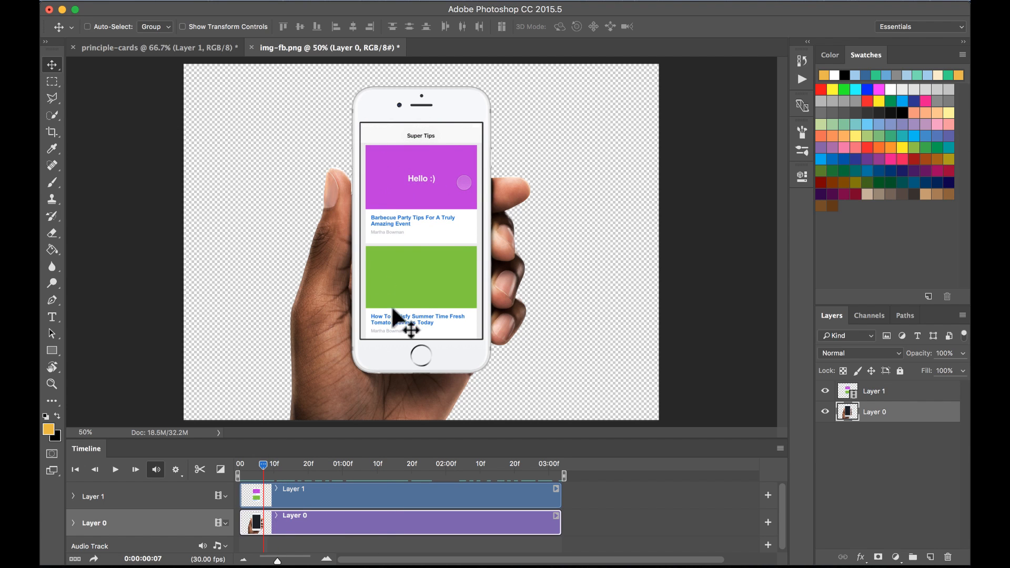
mouse_move(419, 376)
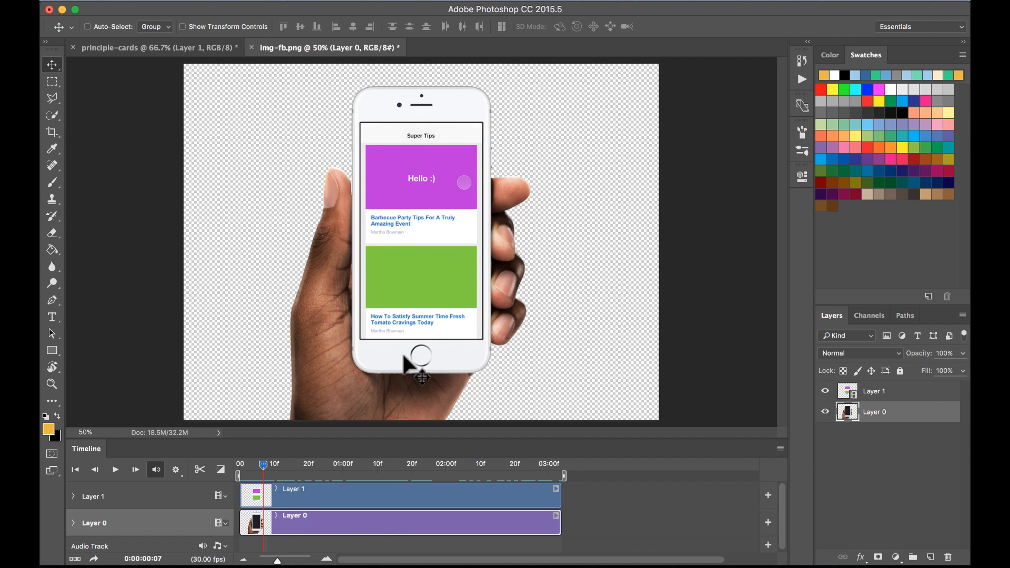
mouse_move(374, 266)
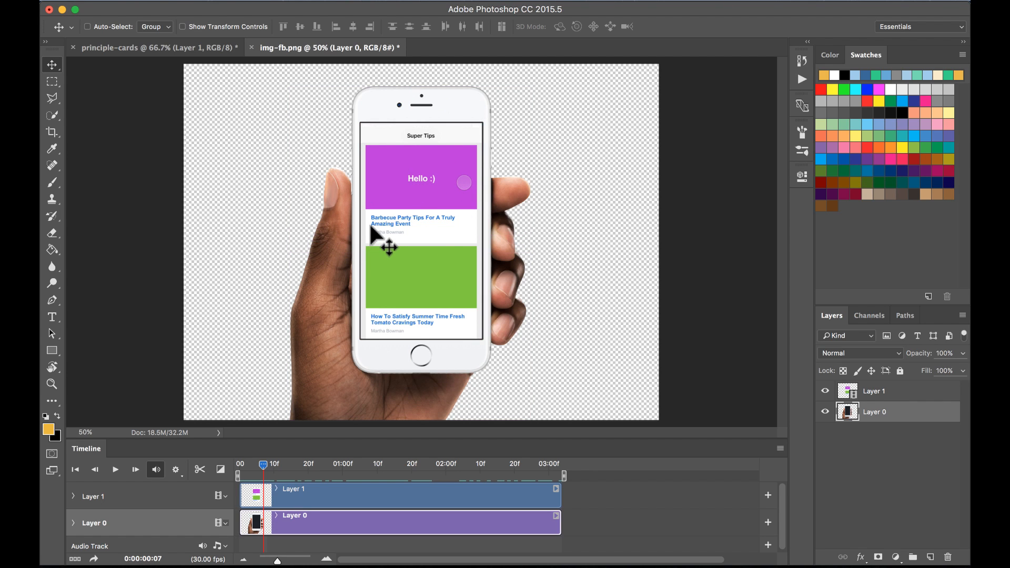
key(cmd+w)
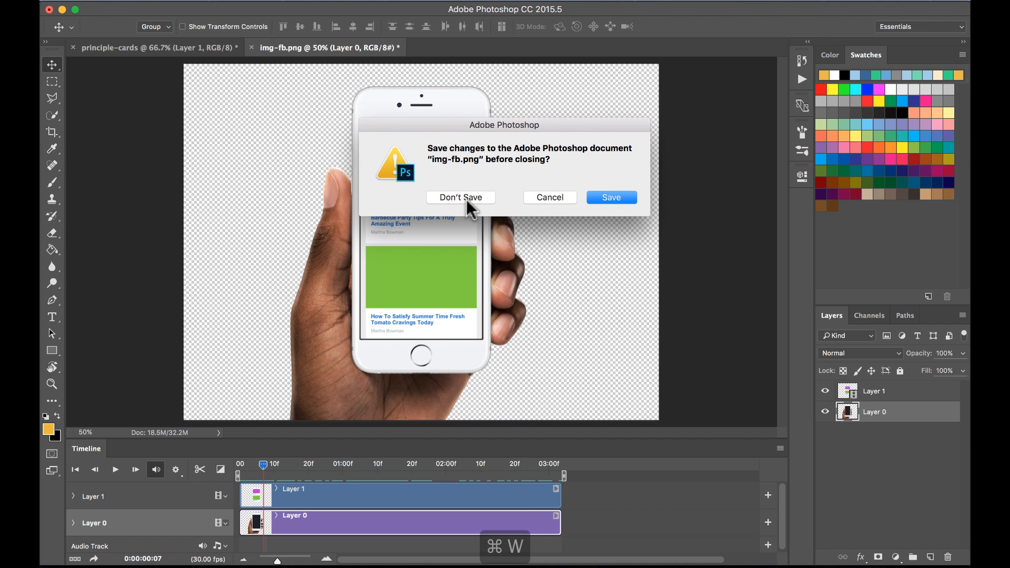
click(461, 197)
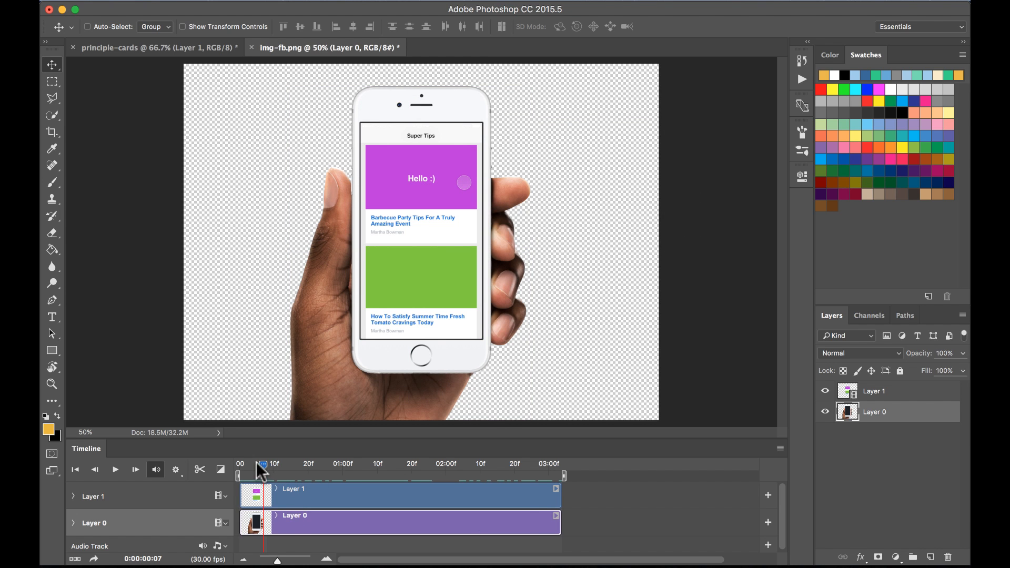
- Open the img-iMockups.jpg desk phone photo and fit it on screen with Cmd+0
key(cmd+w)
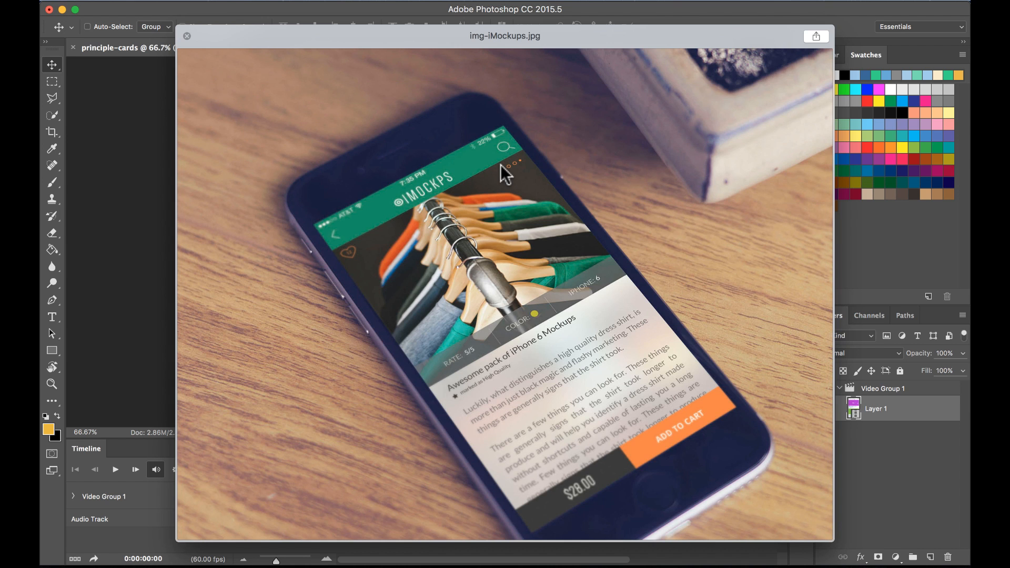
click(187, 35)
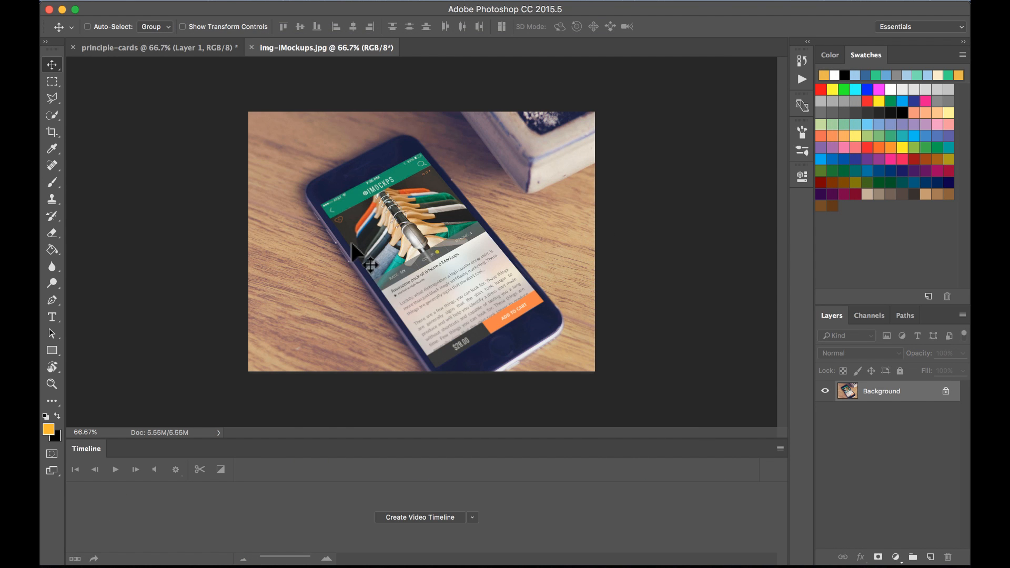
key(cmd+0)
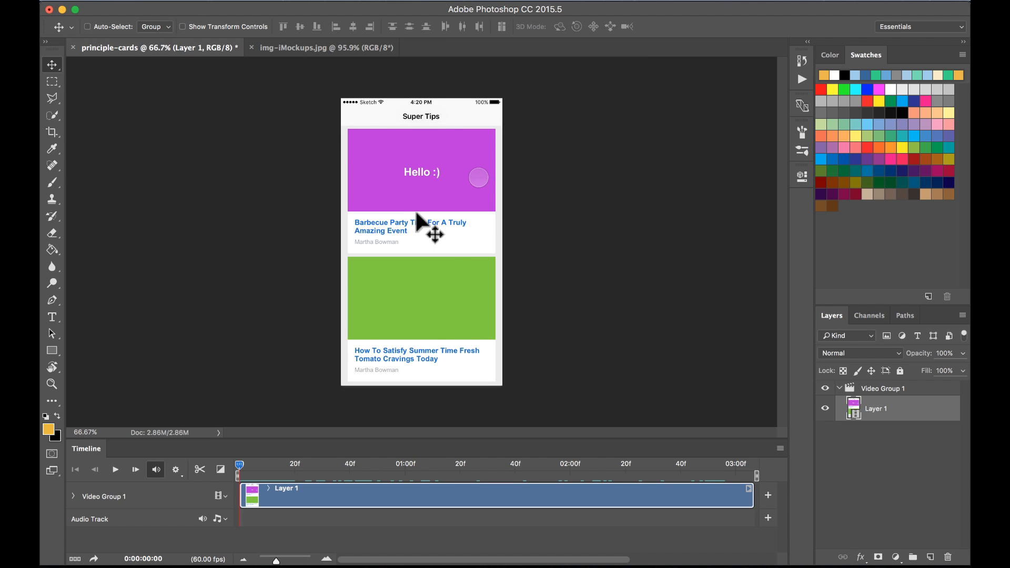
- Bring the cards video layer into img-iMockups.jpg and create its video timeline
click(318, 47)
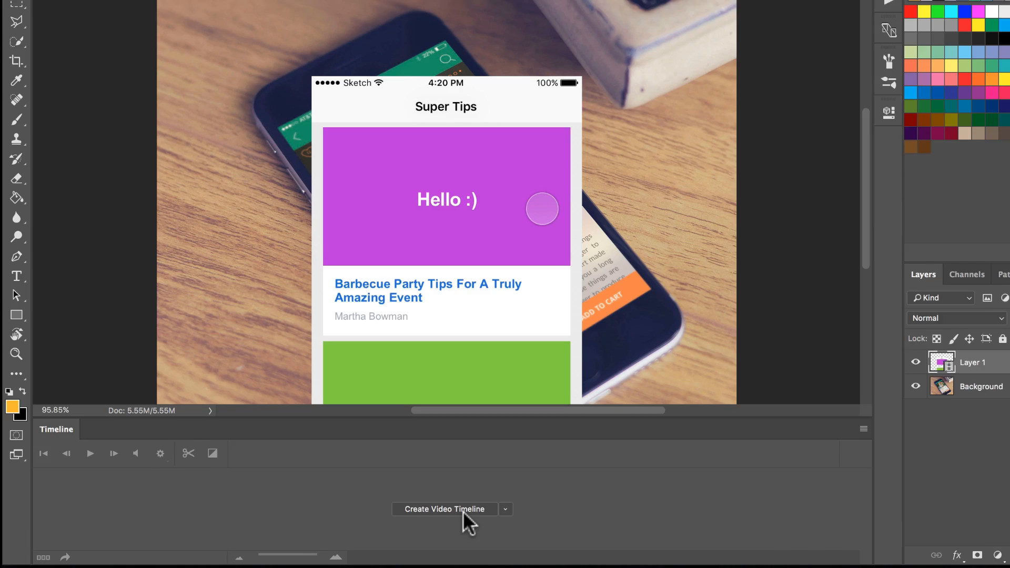
click(444, 509)
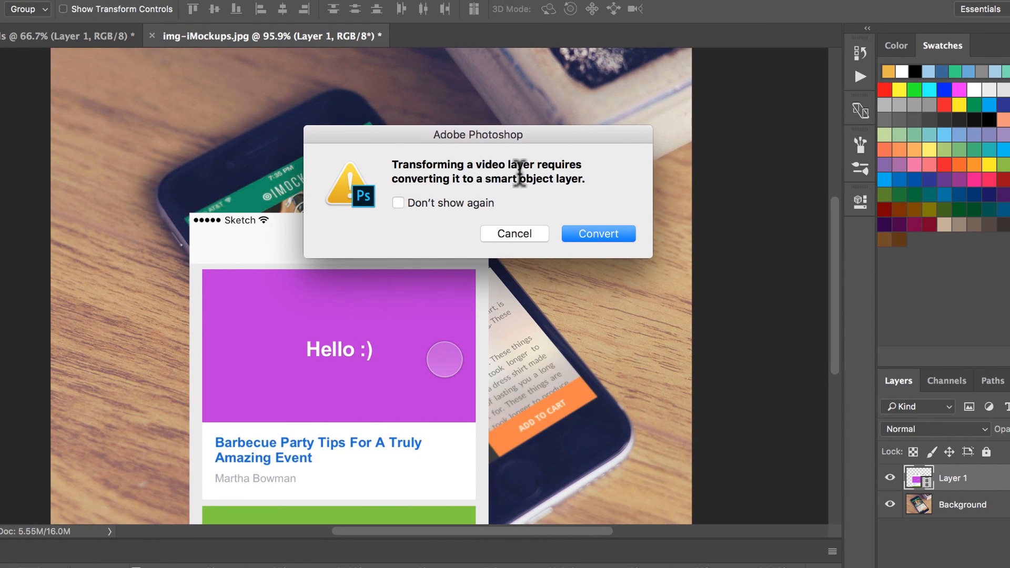
mouse_move(511, 179)
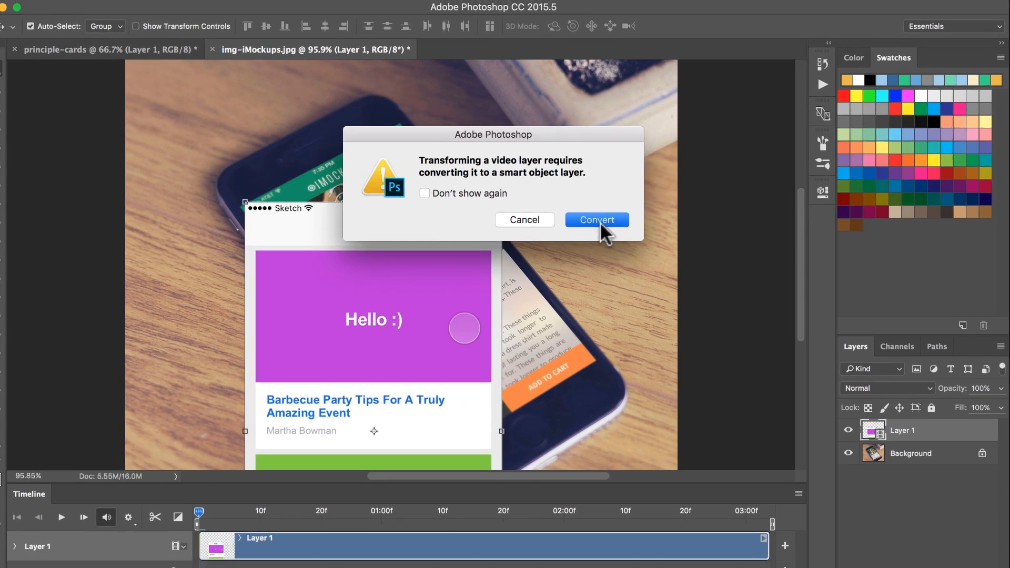
- Convert the cards layer to a smart object and distort it onto the phone screen
click(596, 220)
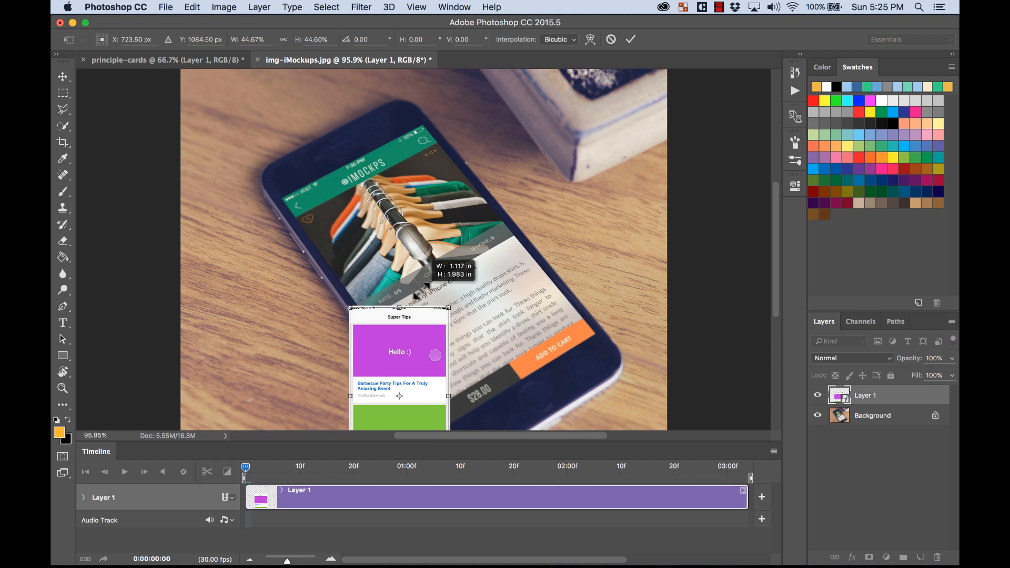
key(cmd+=)
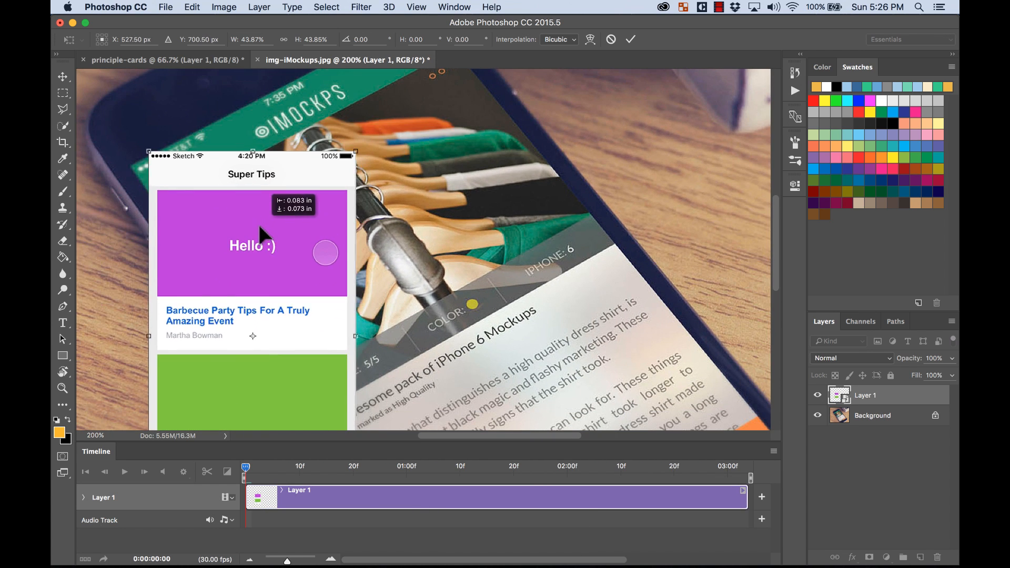
key(cmd+-)
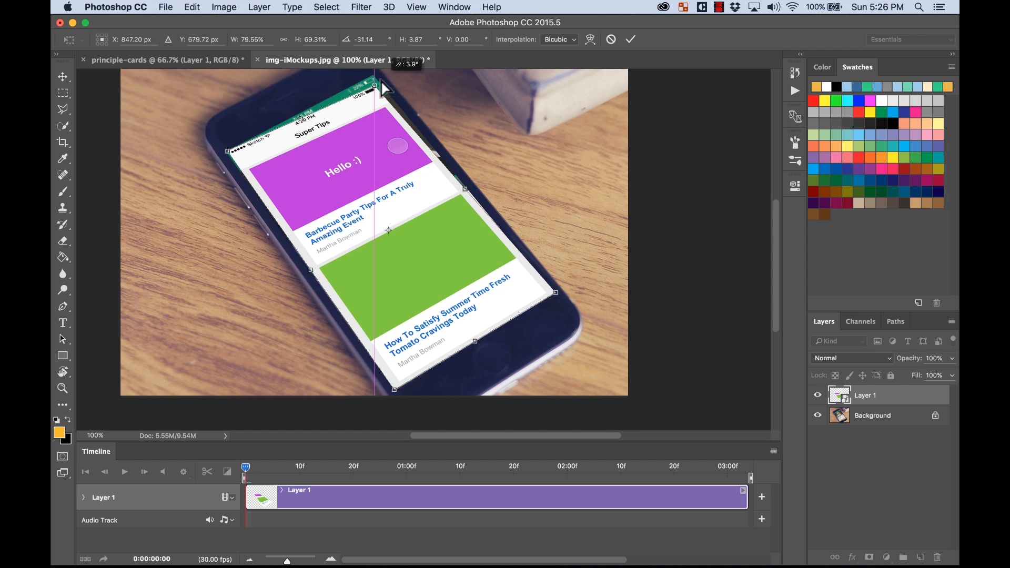
key(cmd+=)
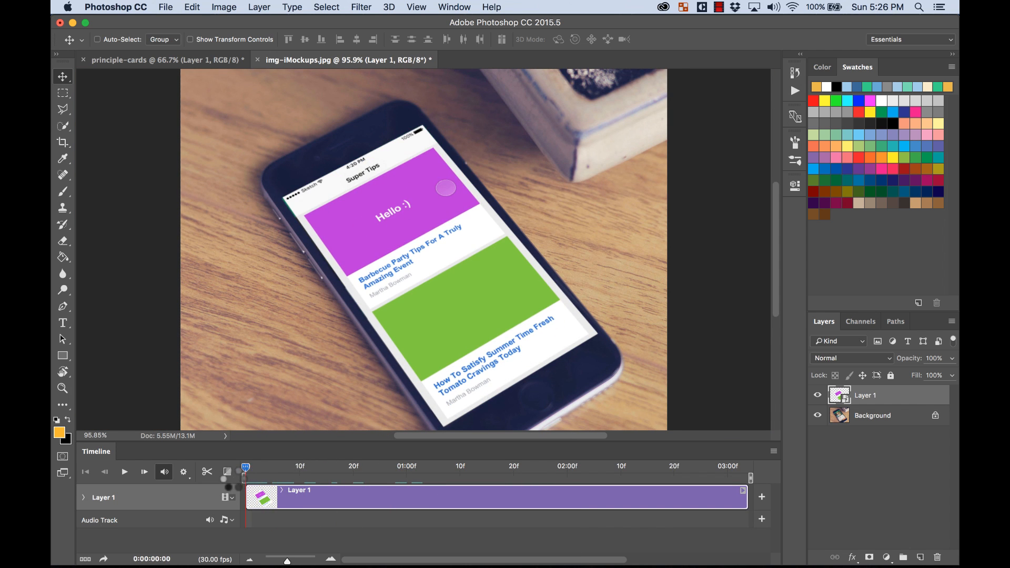
- Play and stop the card video preview on the desk phone mockup, then open the Image menu
click(123, 471)
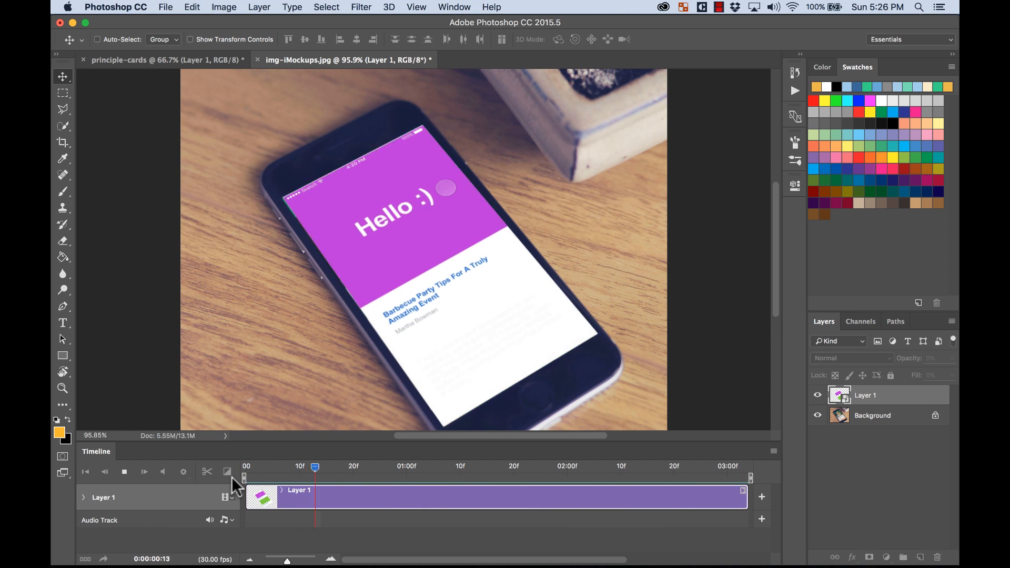
click(144, 471)
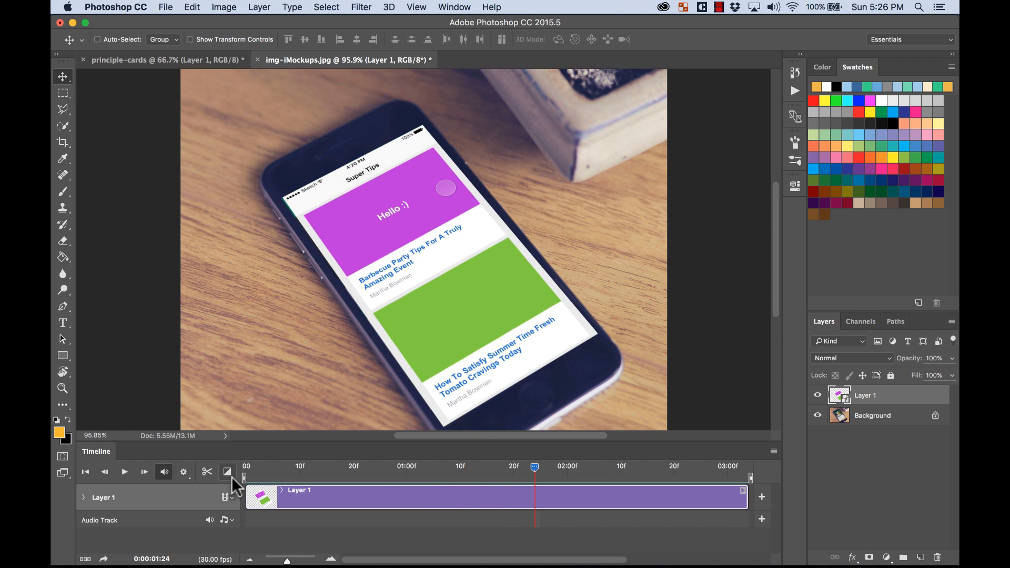
click(224, 7)
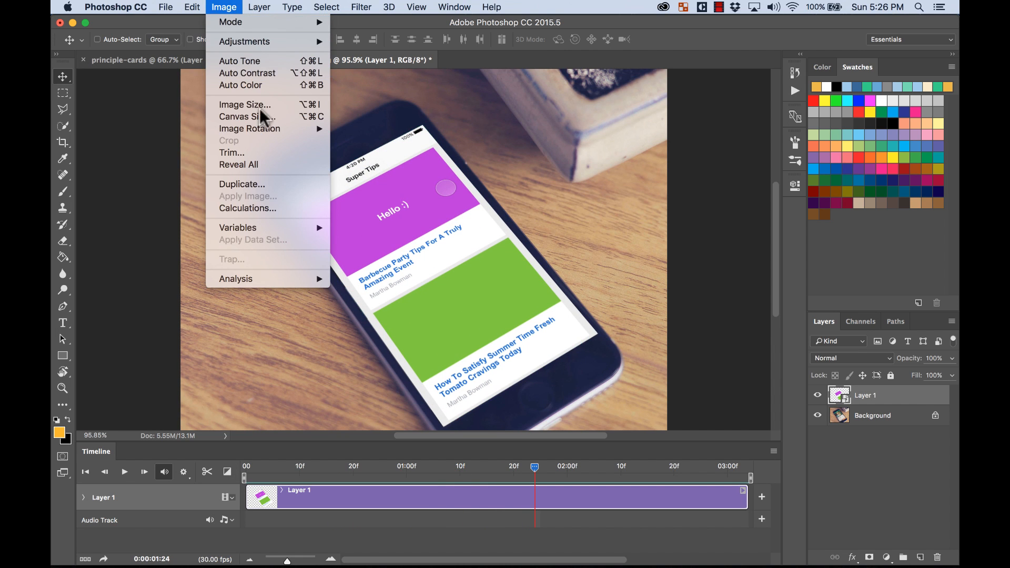
- Resize the desk mockup to smaller pixel dimensions and zoom the view to fit
click(244, 104)
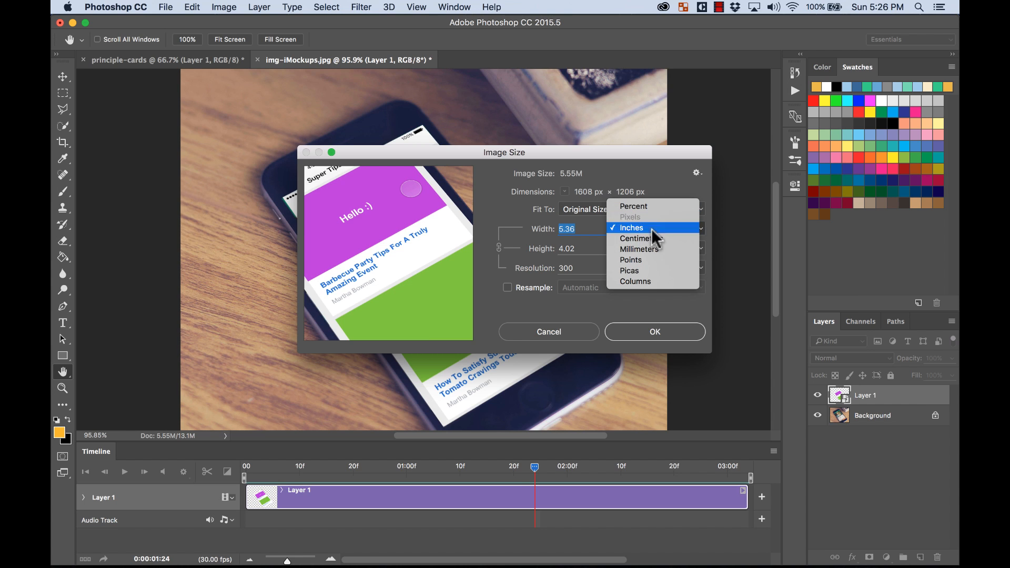
mouse_move(548, 280)
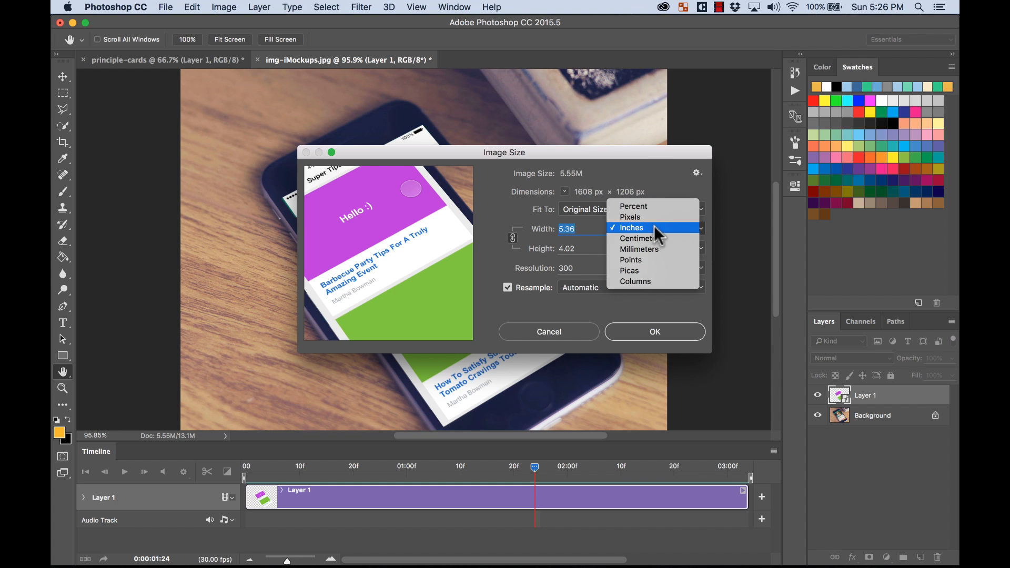
click(629, 218)
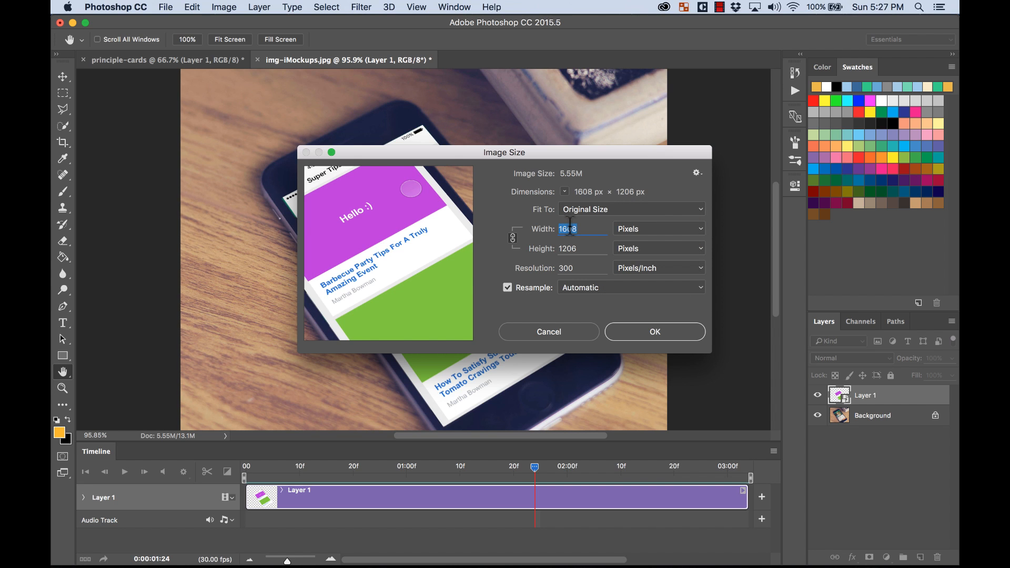
click(654, 331)
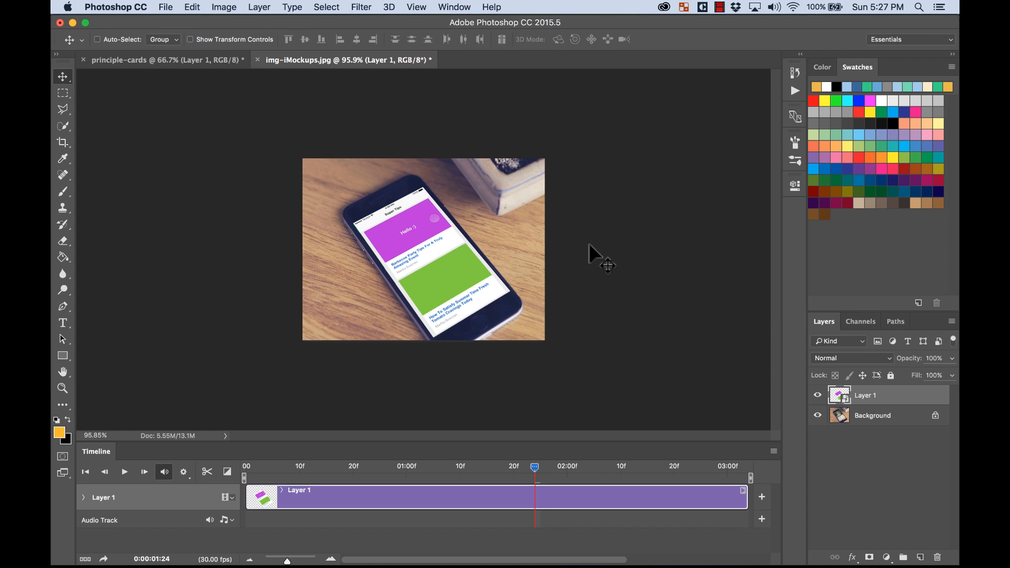
key(cmd+0)
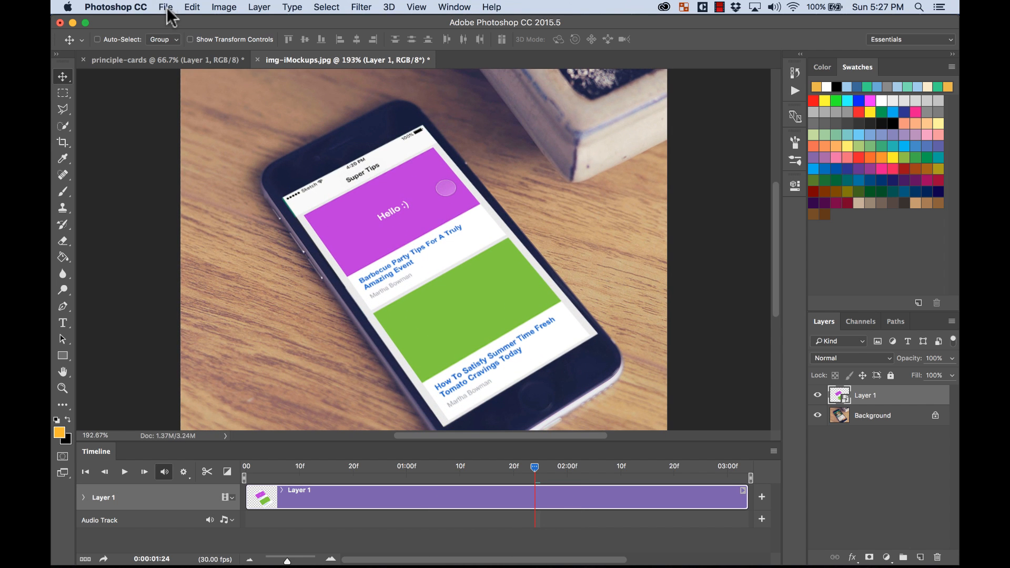
- Open Save for Web (Legacy) from the File menu, showing the 800×600 mockup preview
click(165, 7)
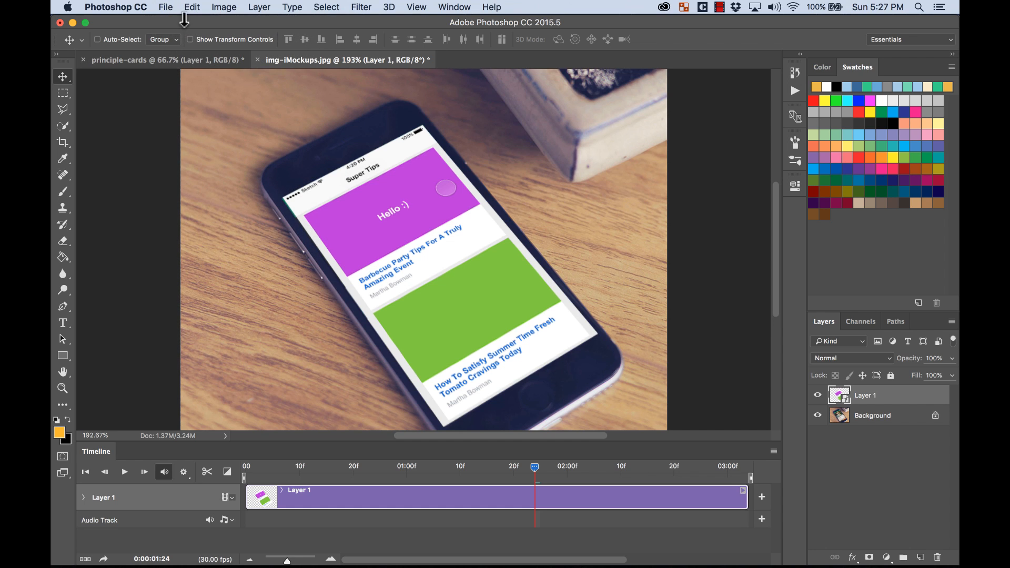
mouse_move(236, 116)
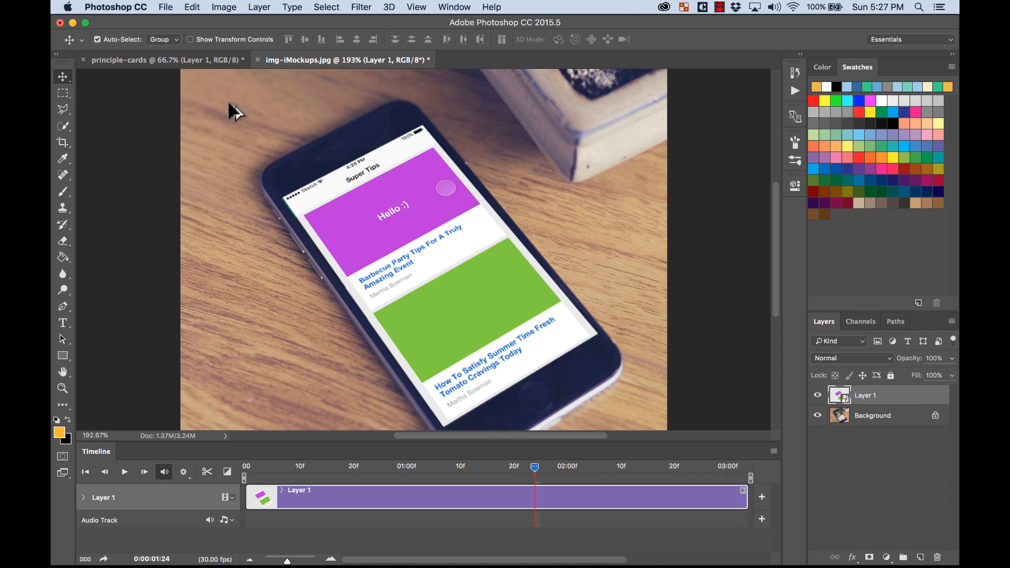
click(165, 7)
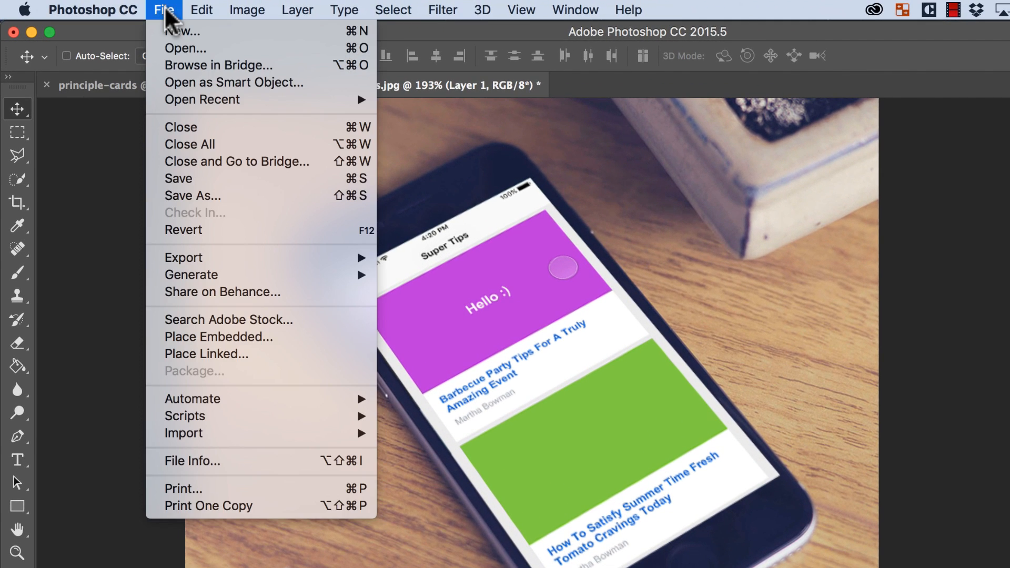
mouse_move(227, 319)
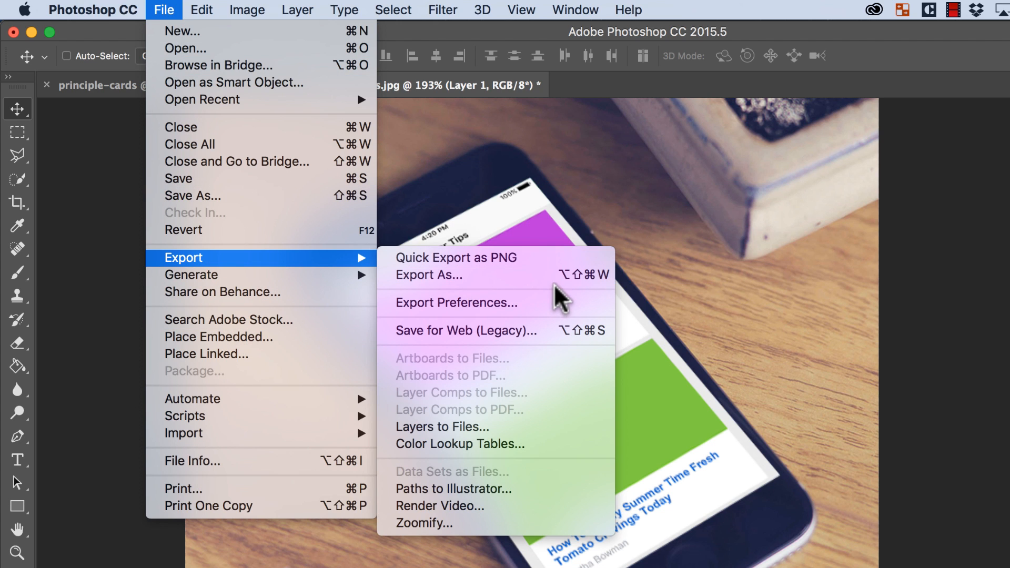
mouse_move(528, 330)
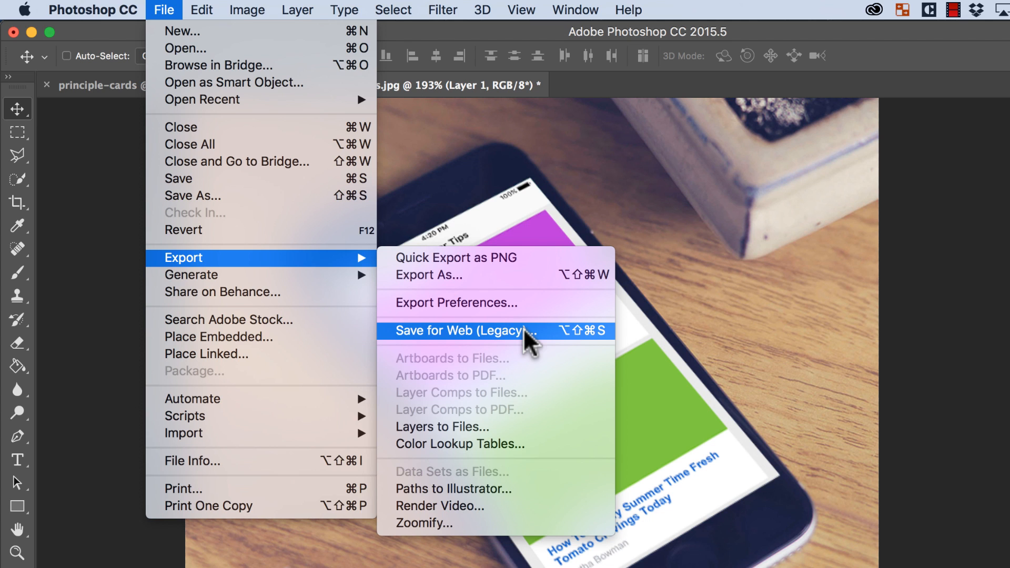
mouse_move(491, 344)
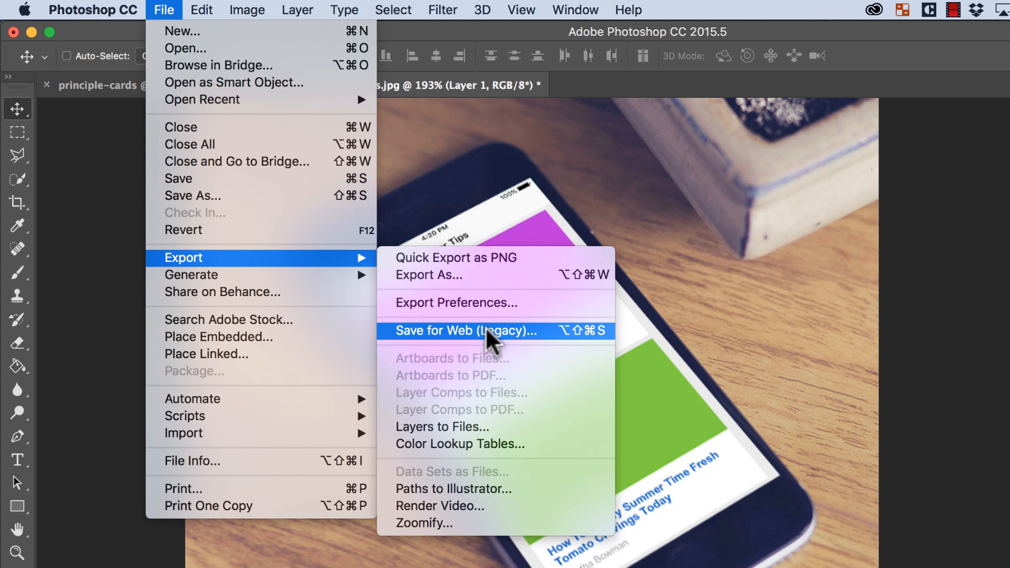
click(464, 331)
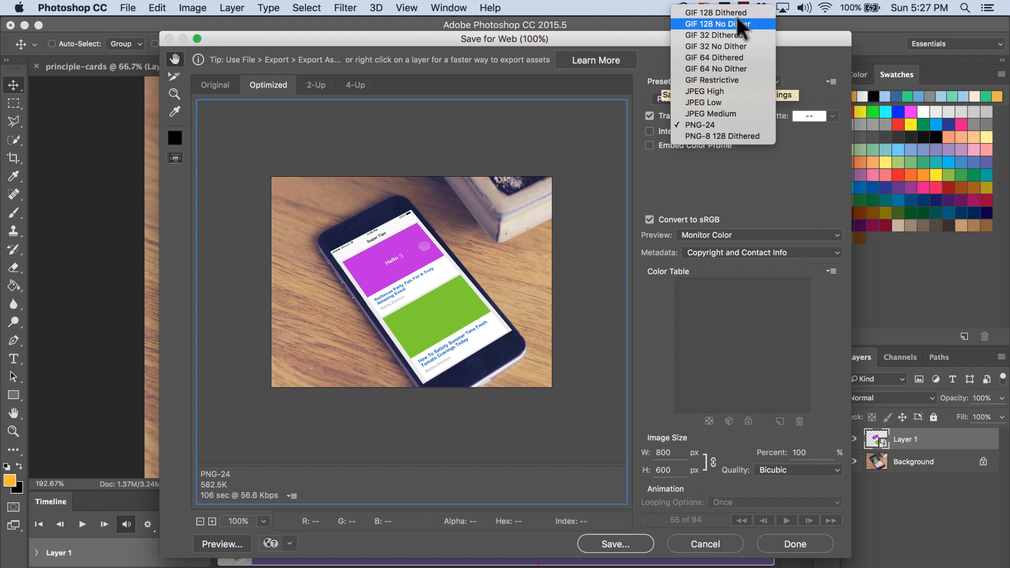
mouse_move(714, 12)
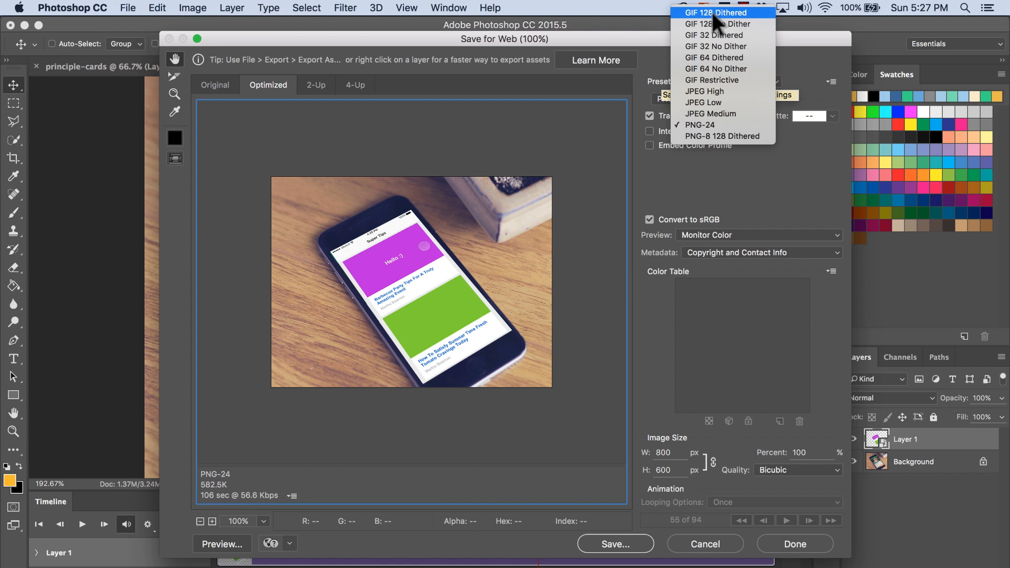
- Choose the GIF 128 Dithered preset, set looping to Forever, and start saving
click(701, 125)
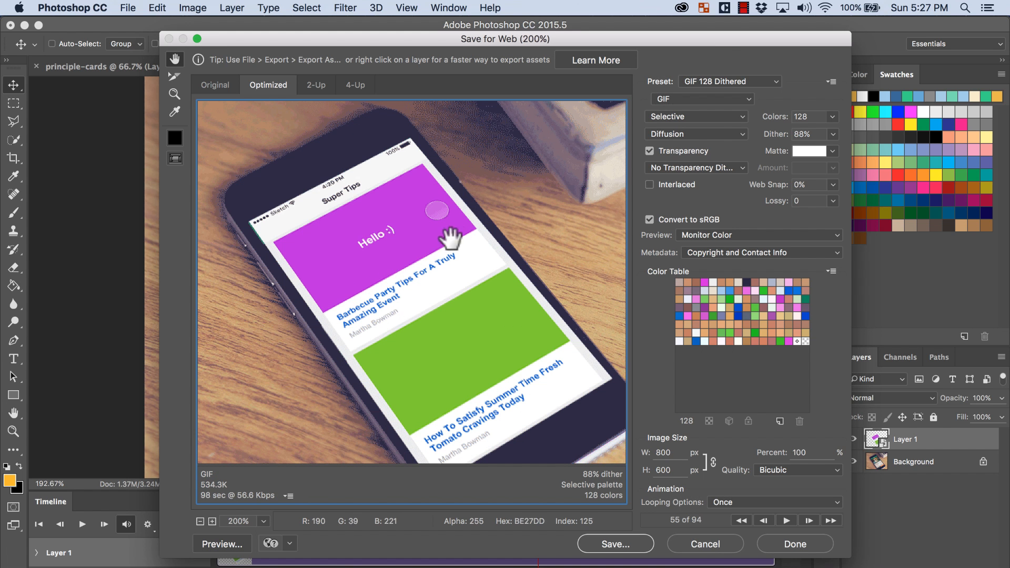
mouse_move(782, 261)
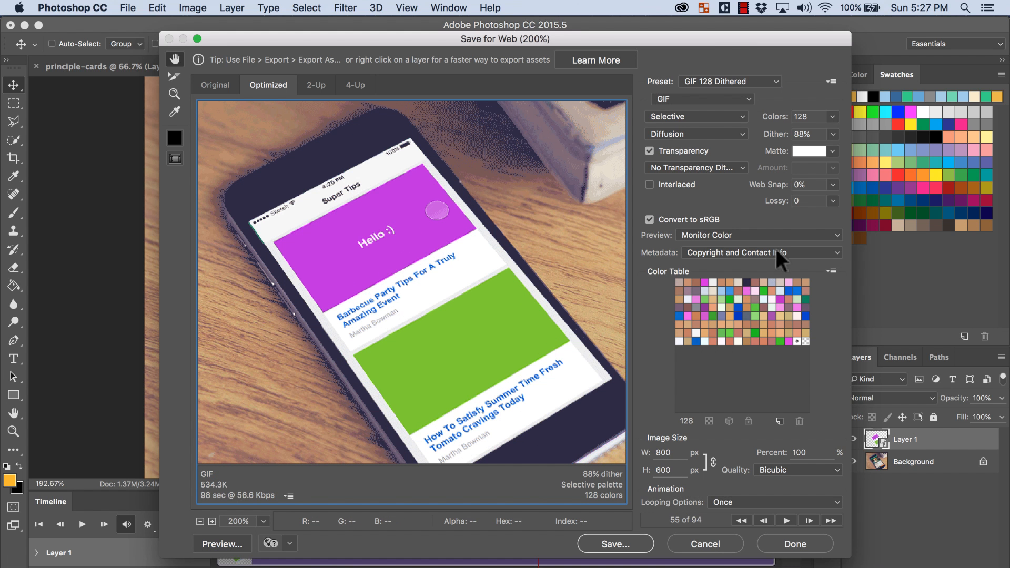
mouse_move(821, 116)
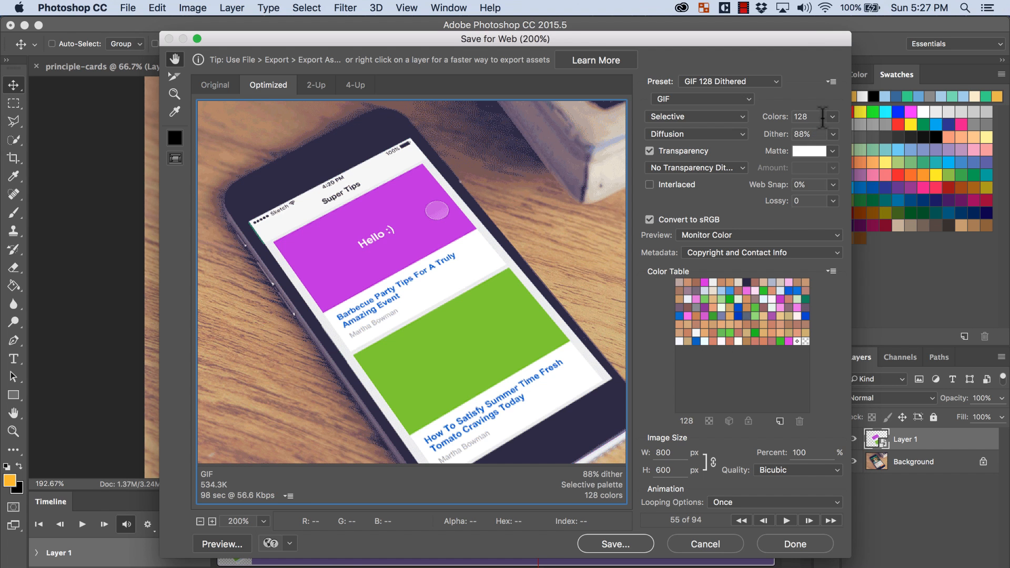
mouse_move(721, 505)
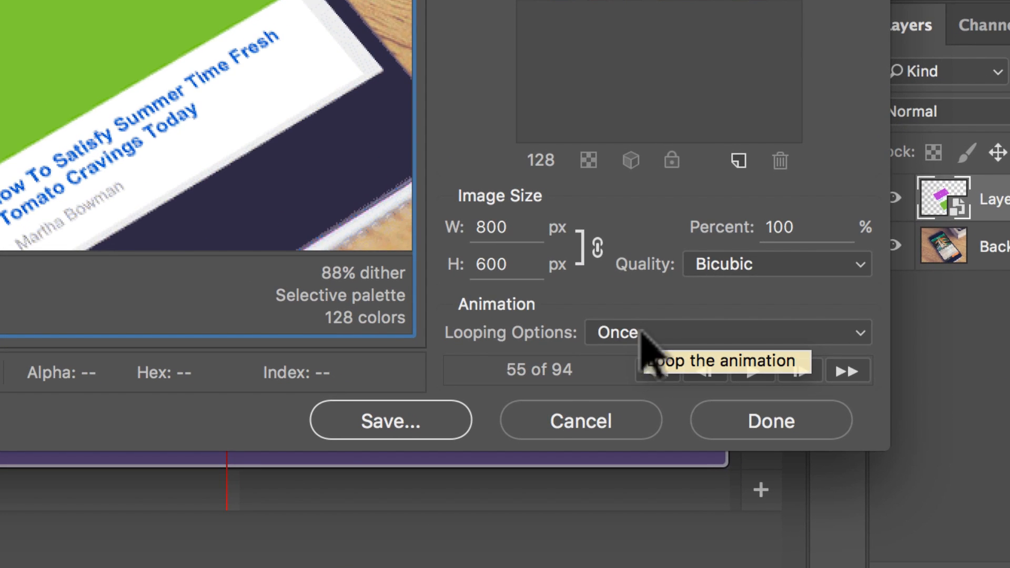
click(727, 332)
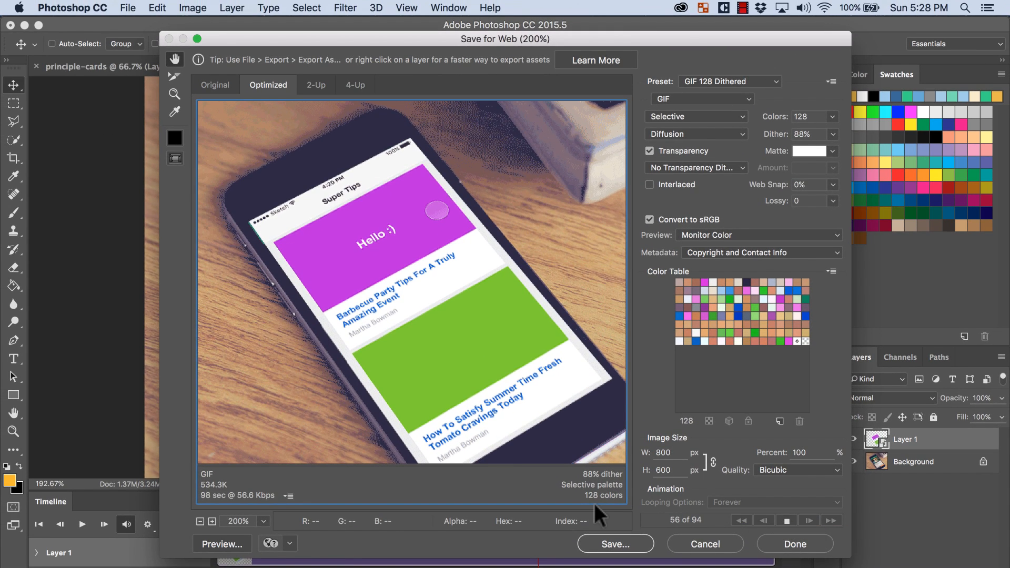
mouse_move(456, 229)
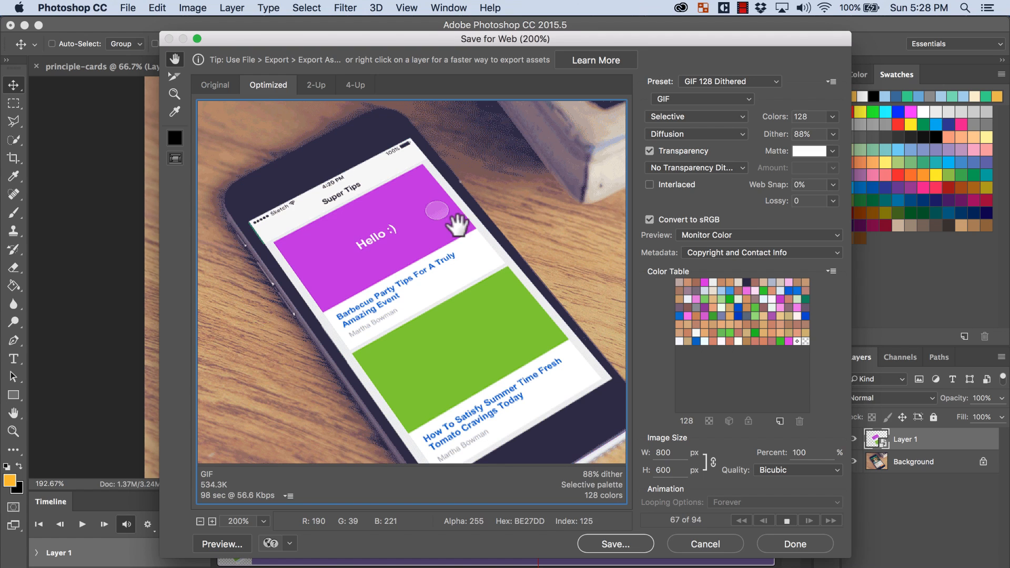
mouse_move(477, 268)
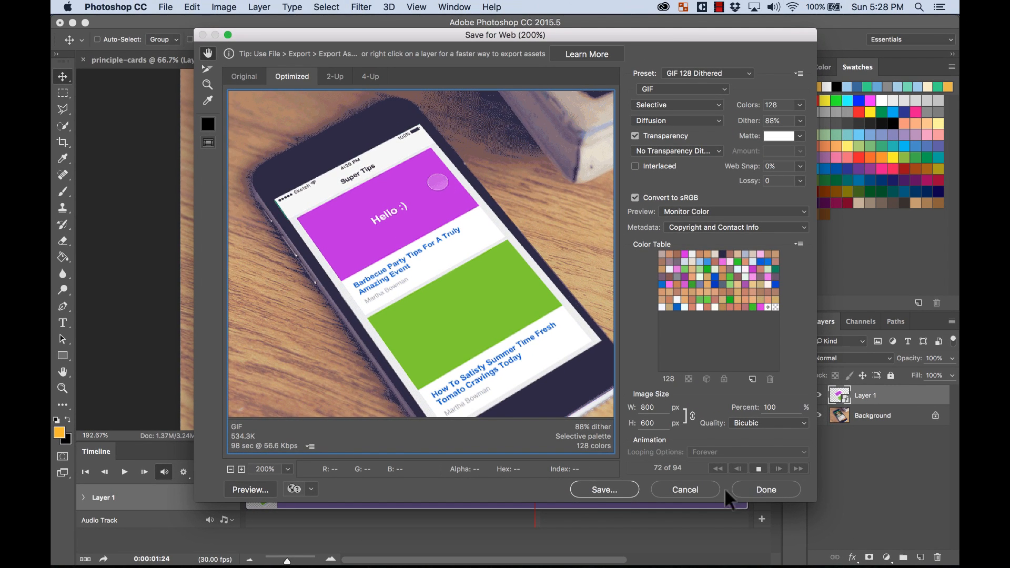
click(603, 490)
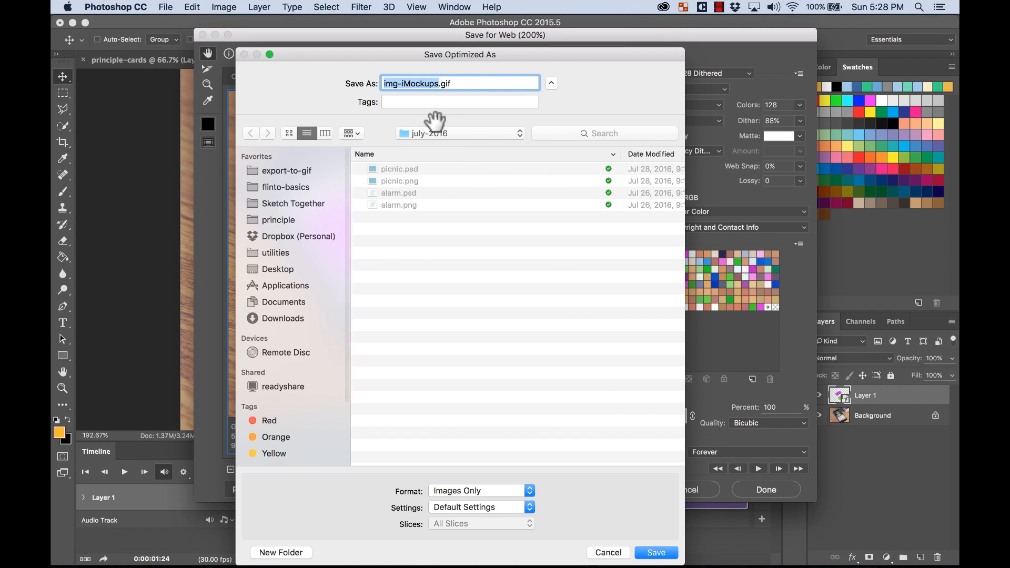
- Save img-iMockups.gif into the export-to-gif favourite folder, then switch to Finder
click(287, 170)
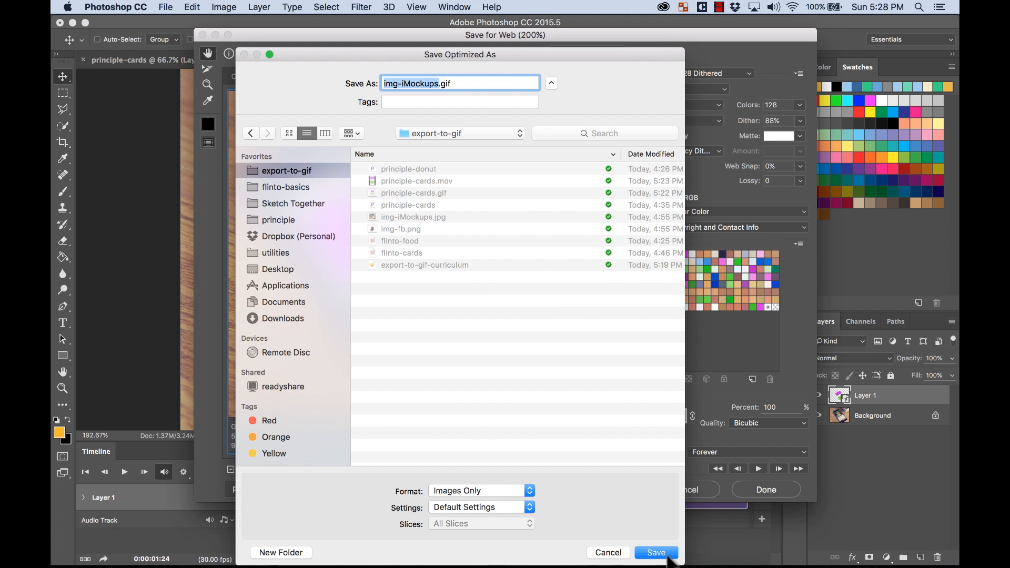
click(655, 553)
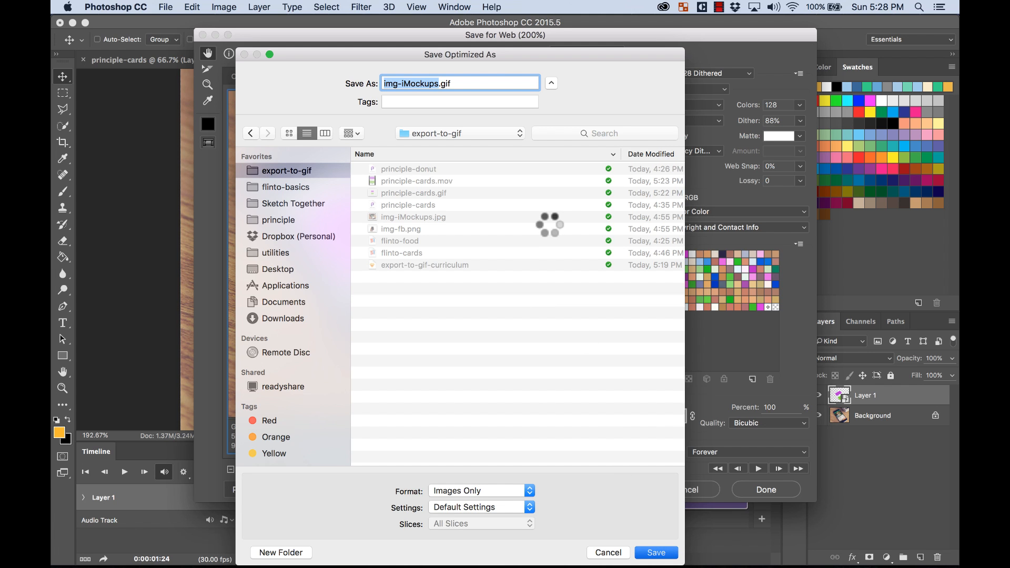
click(655, 552)
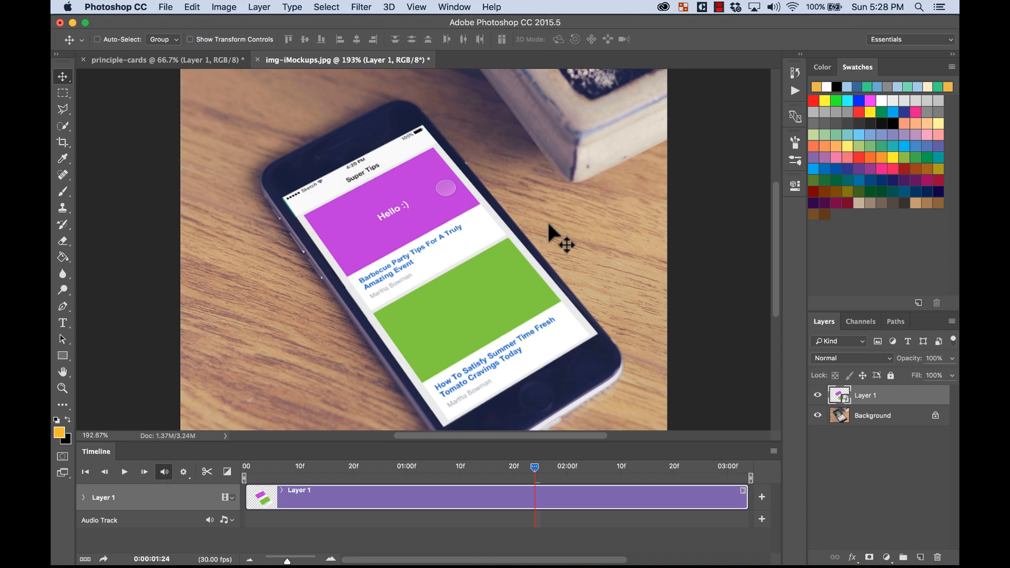
mouse_move(266, 543)
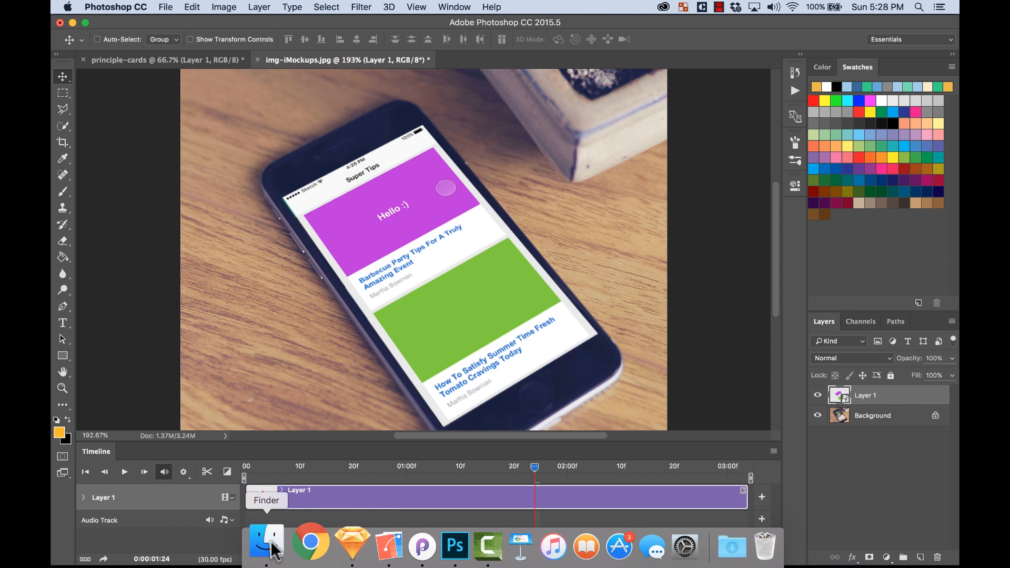
click(267, 545)
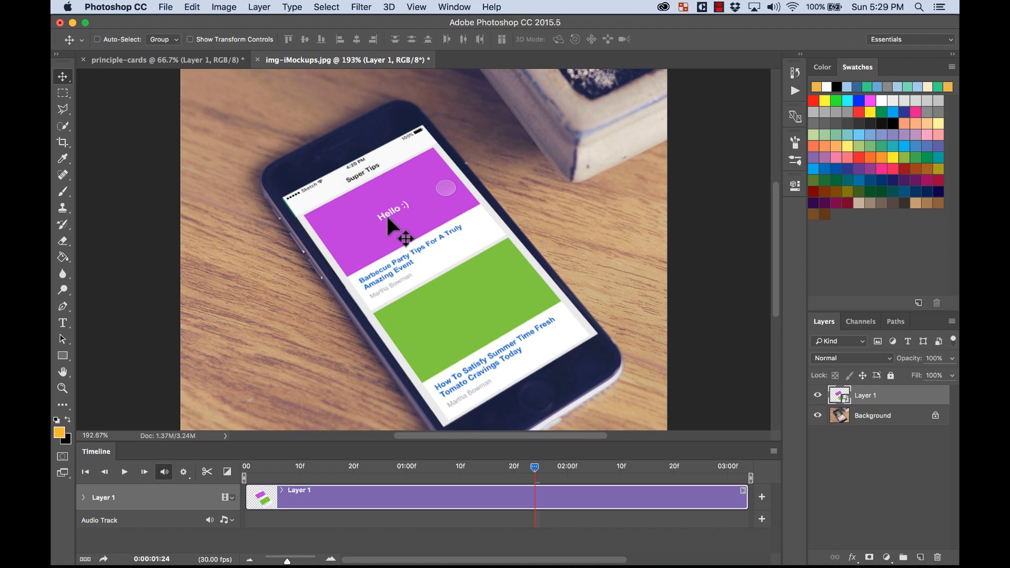
mouse_move(549, 384)
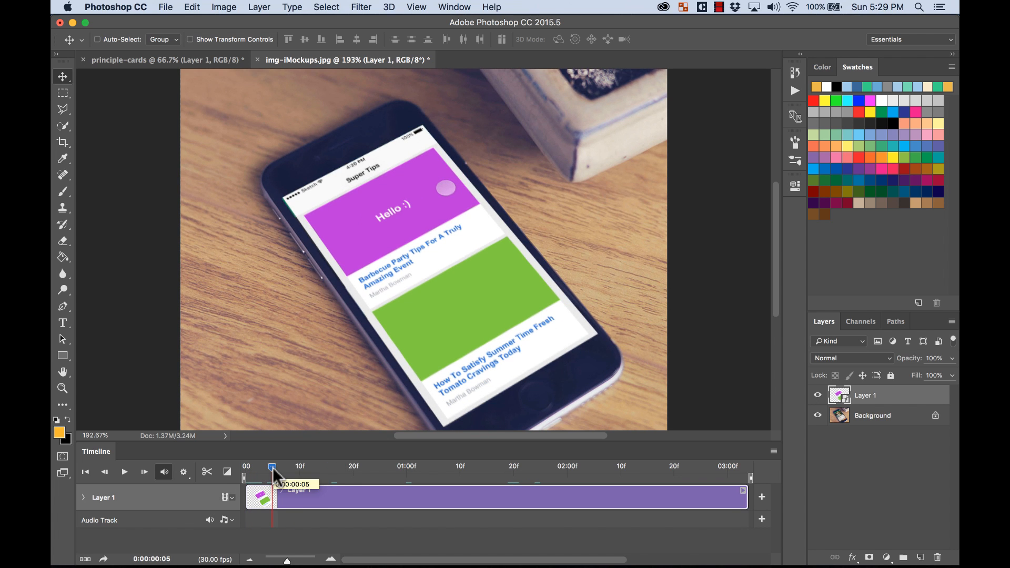
mouse_move(328, 541)
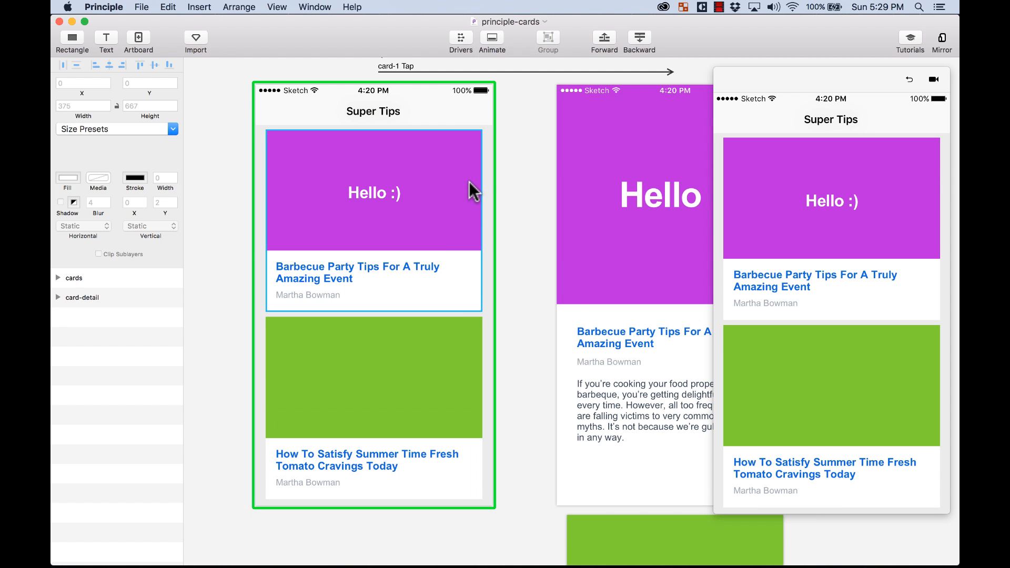
- Open principle-donut in Principle, record its preview, and save it as a .mov
key(cmd+w)
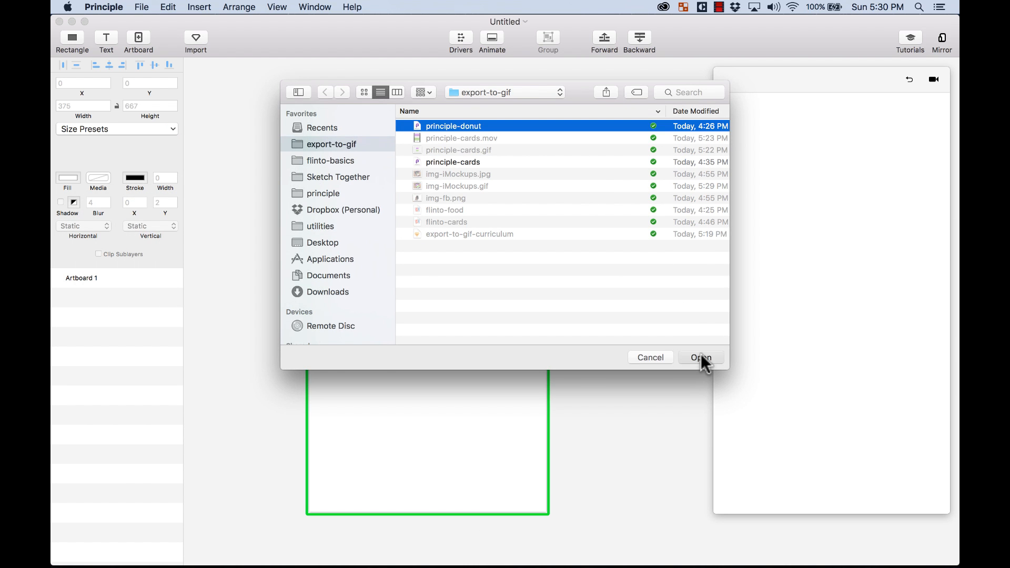
click(701, 358)
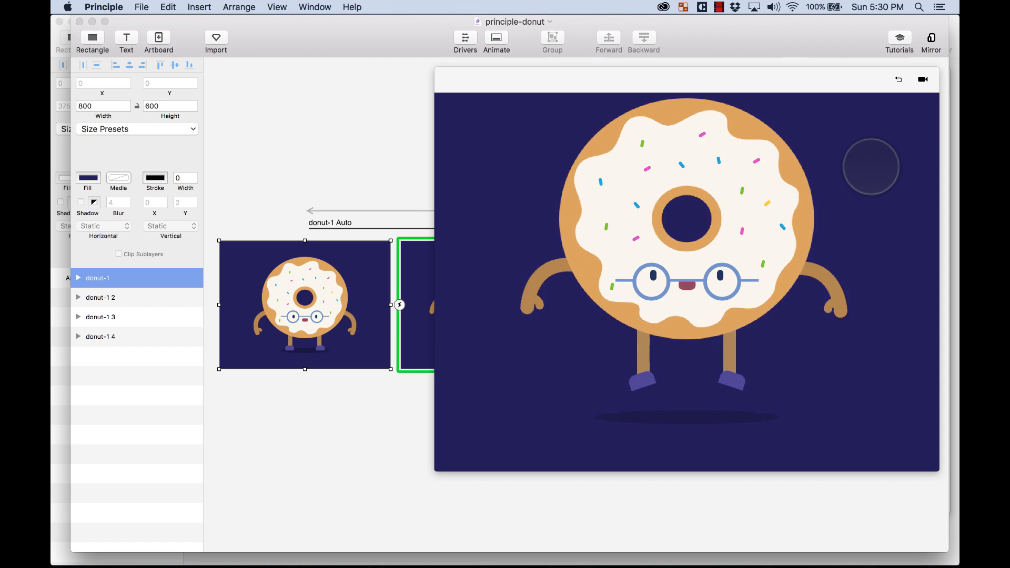
click(922, 78)
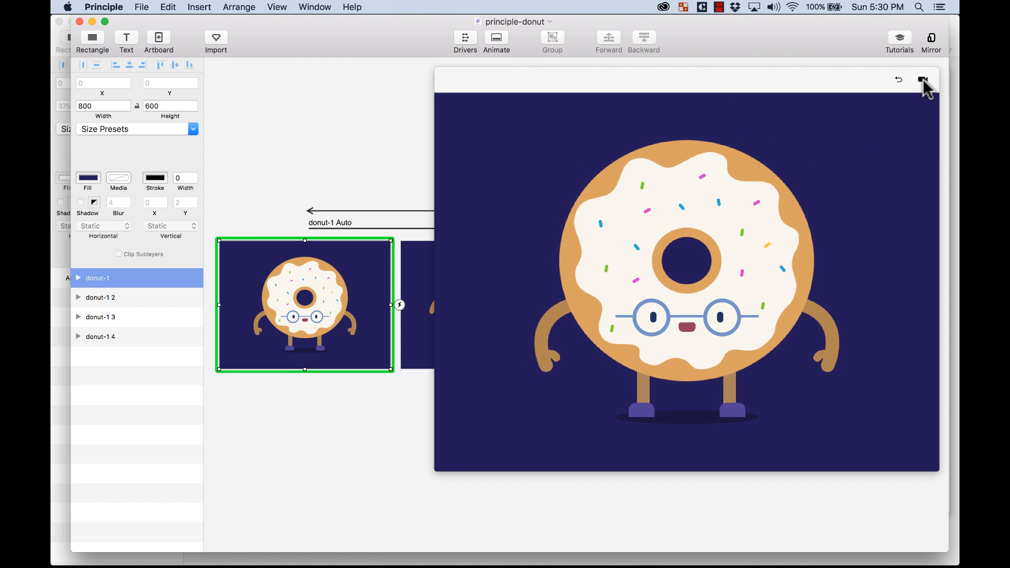
click(922, 80)
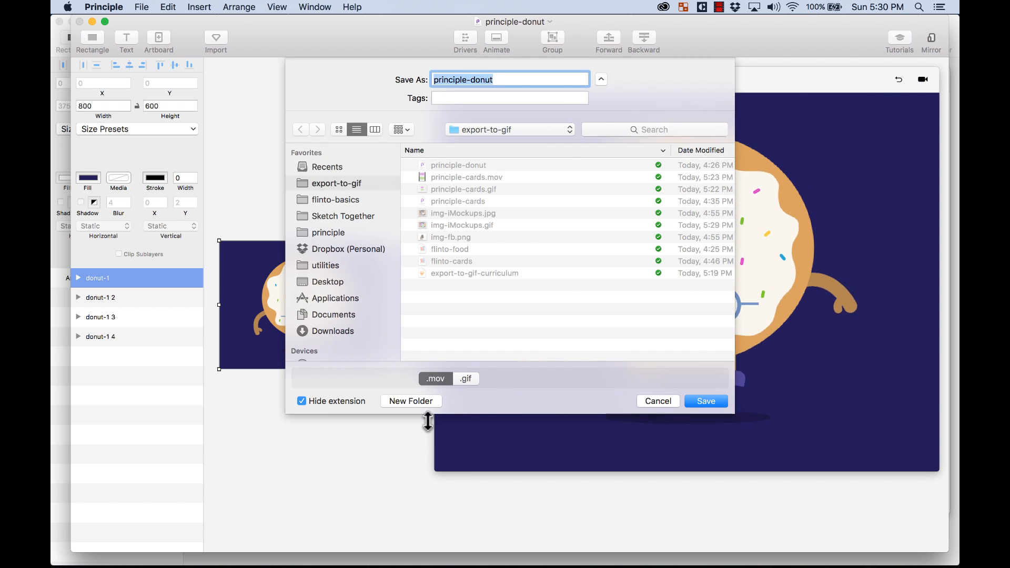
click(705, 401)
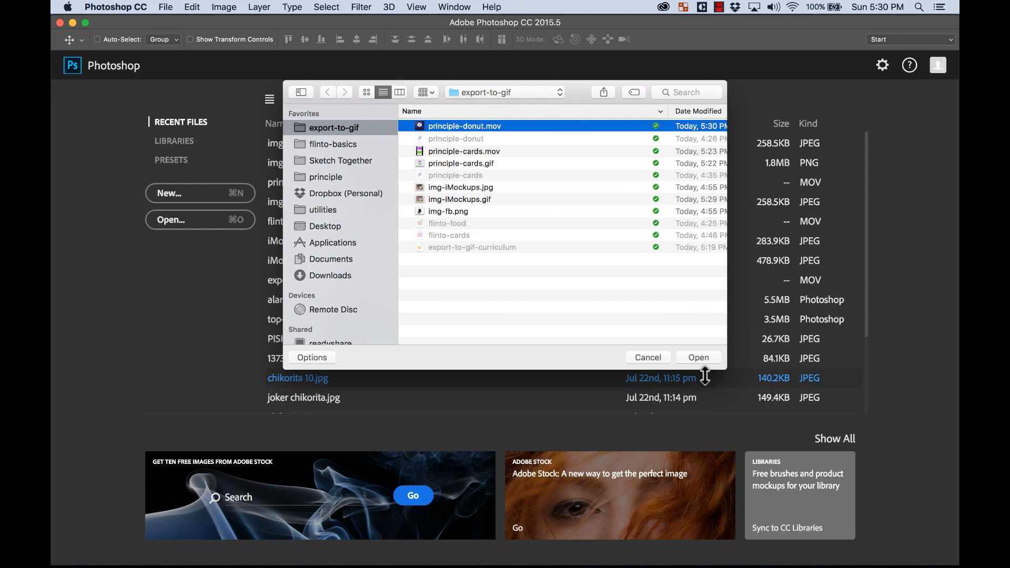
- Open principle-donut.mov and trim the donut clip to just over one second
click(698, 357)
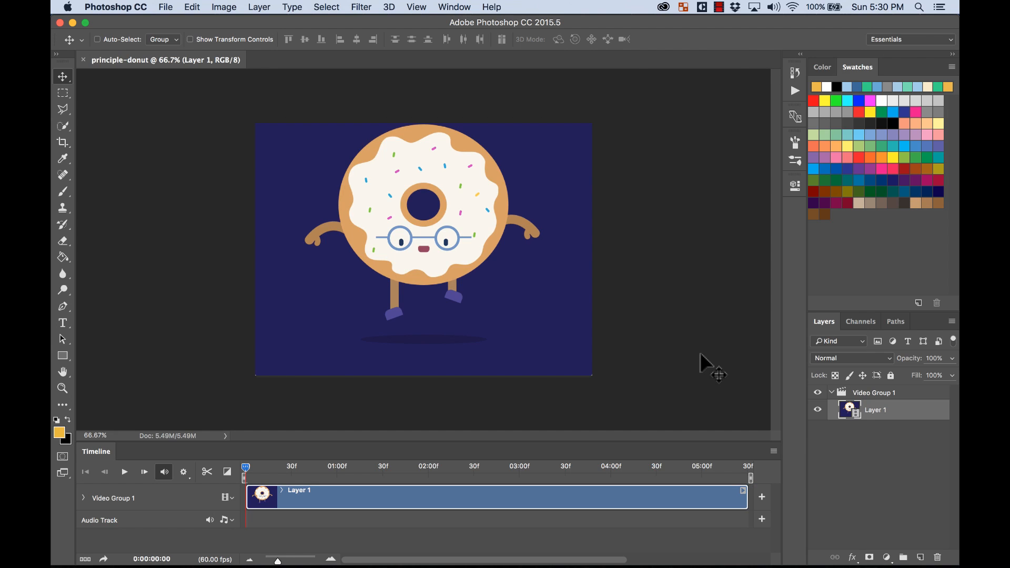
mouse_move(316, 439)
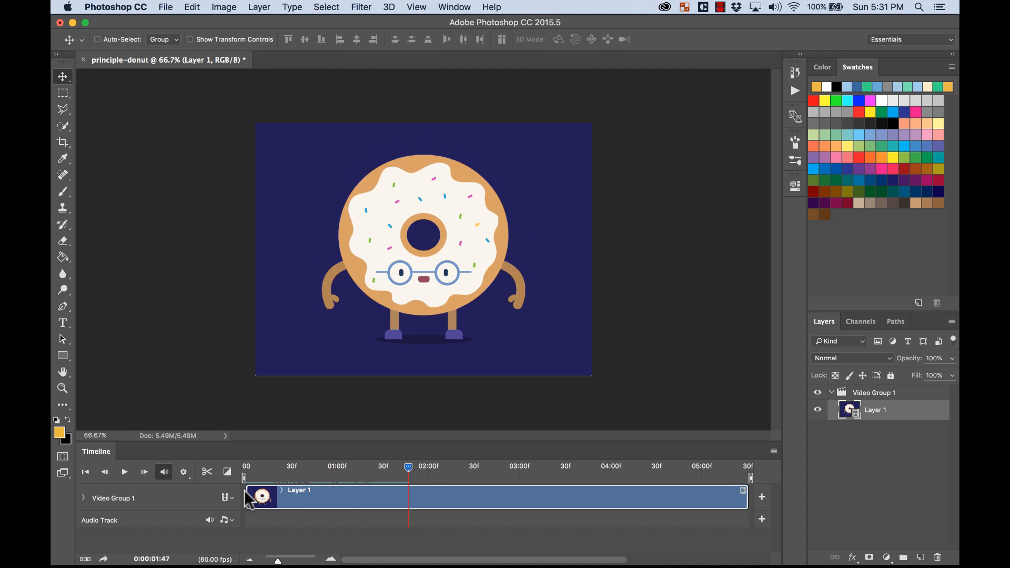
mouse_move(399, 508)
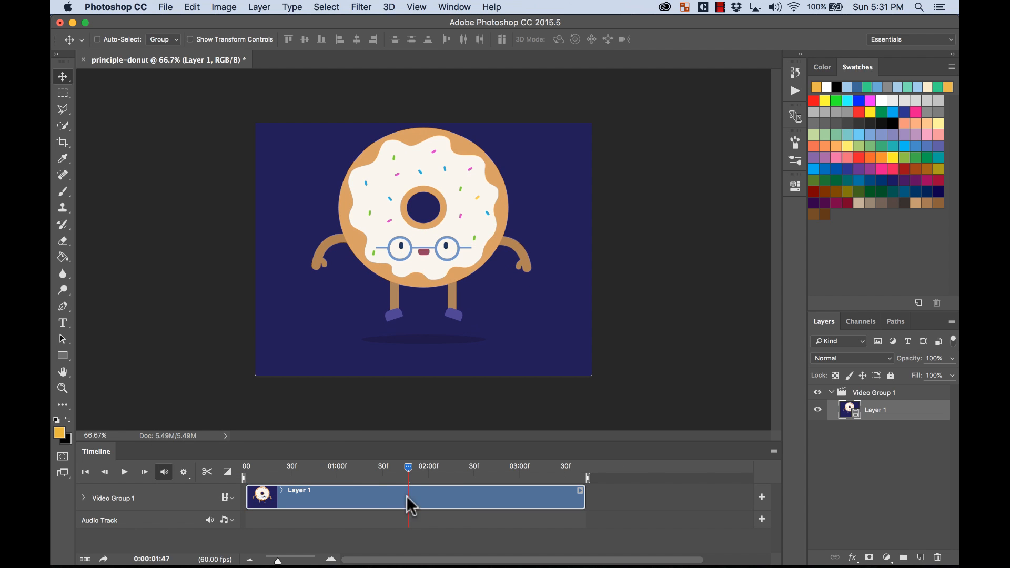
mouse_move(298, 494)
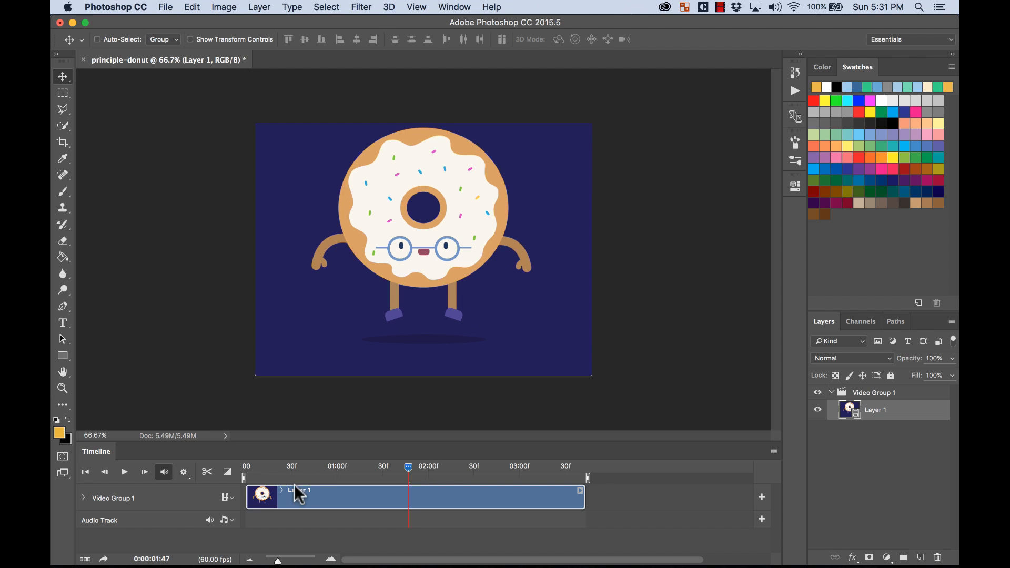
click(85, 471)
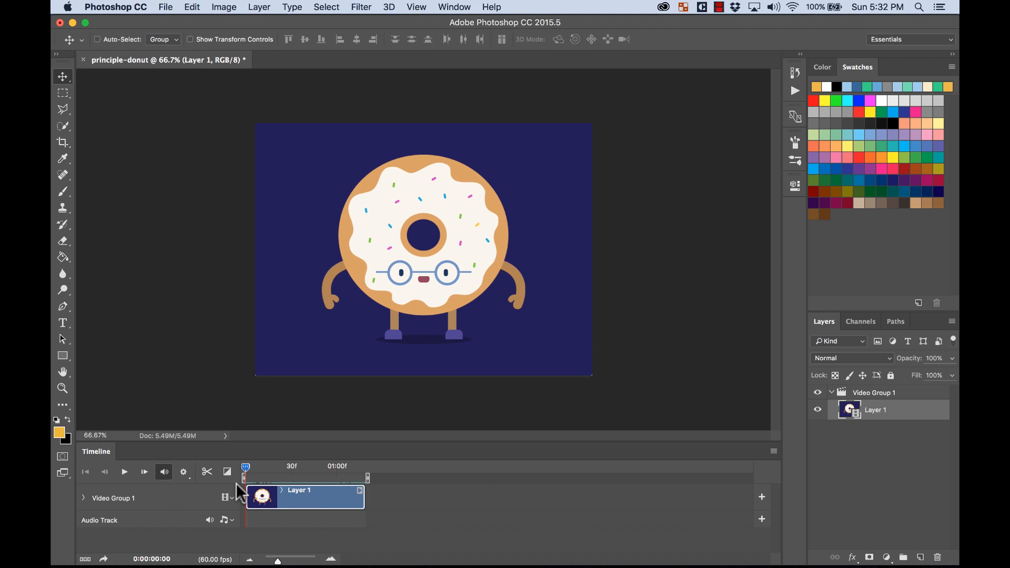
mouse_move(196, 480)
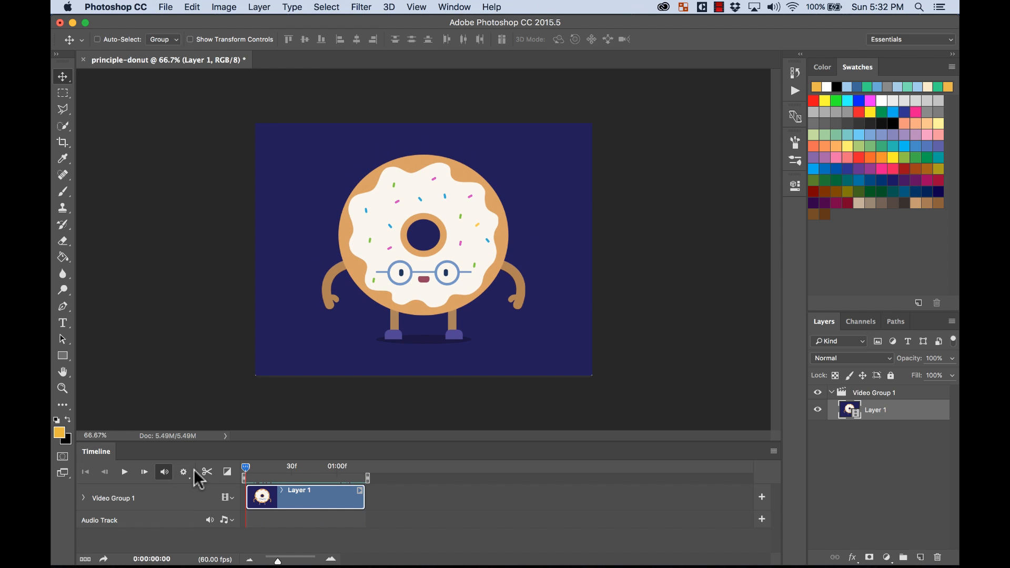
click(183, 472)
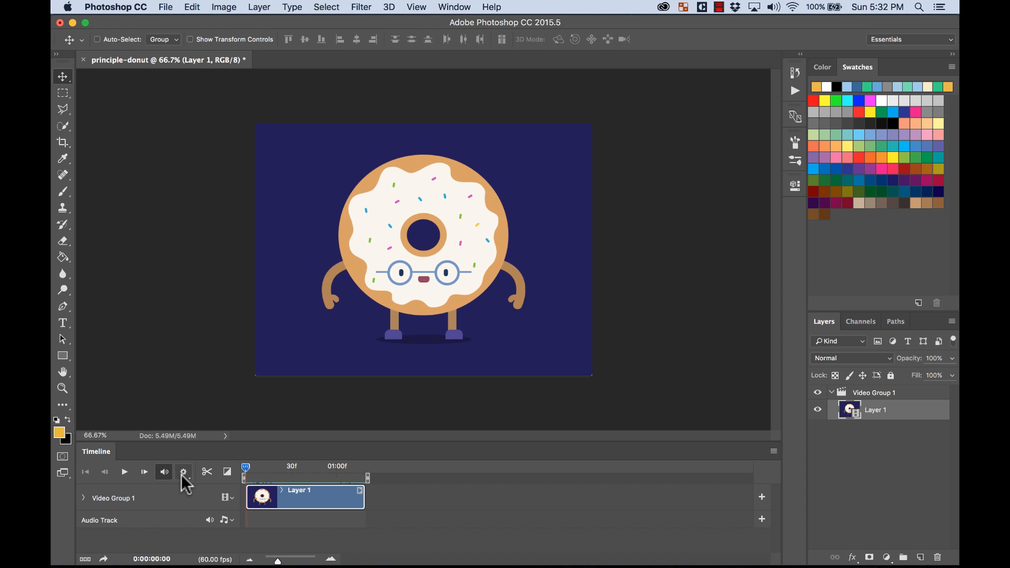
click(123, 472)
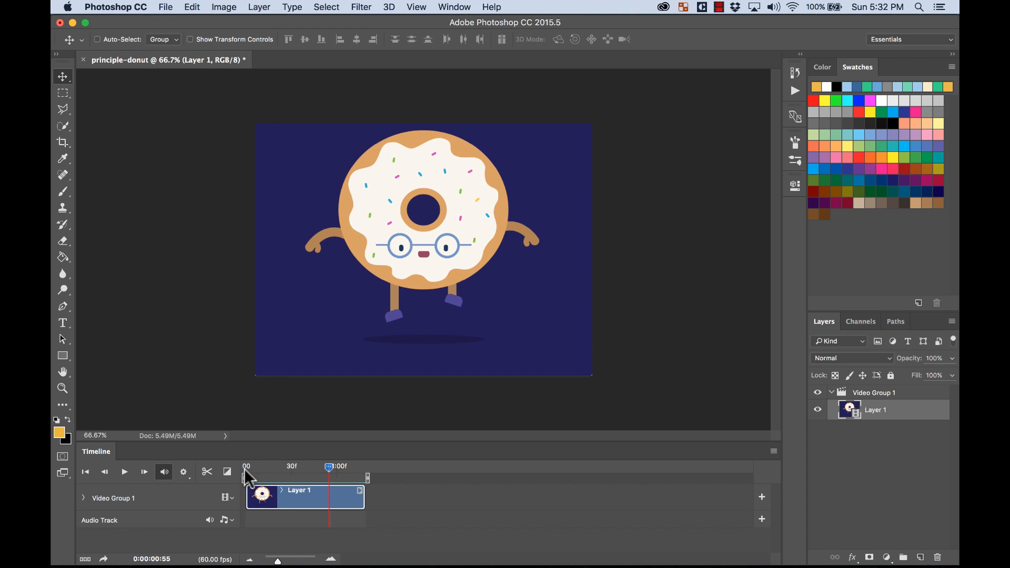
- In Save for Web, set looping to Forever and save principle-donut.gif to export-to-gif
click(165, 7)
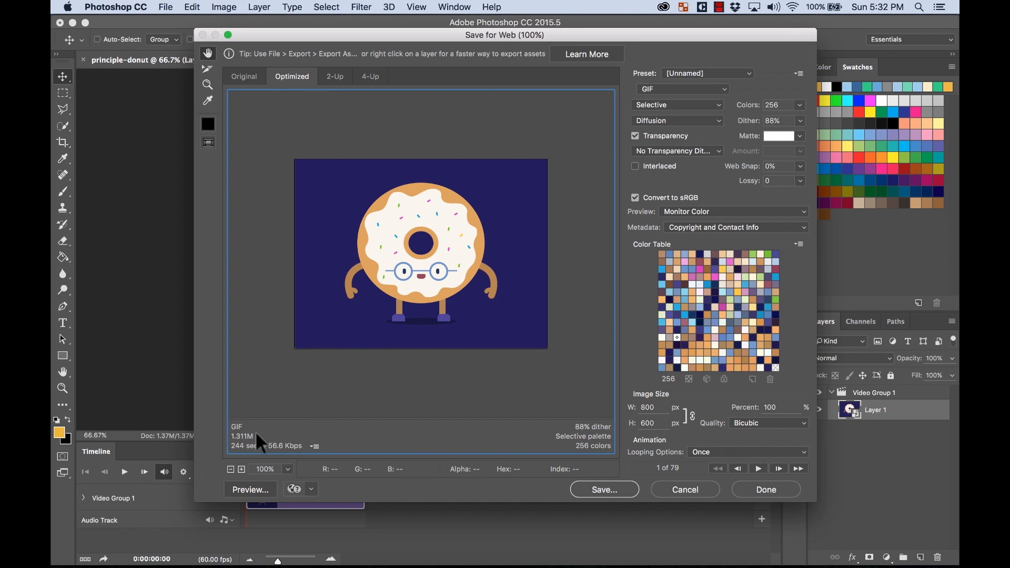
mouse_move(709, 26)
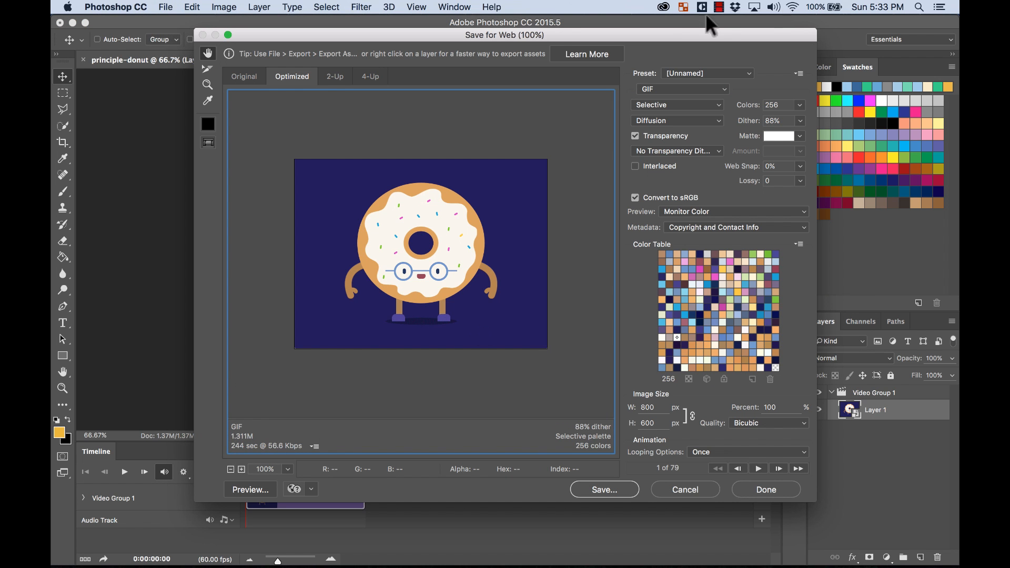
mouse_move(605, 505)
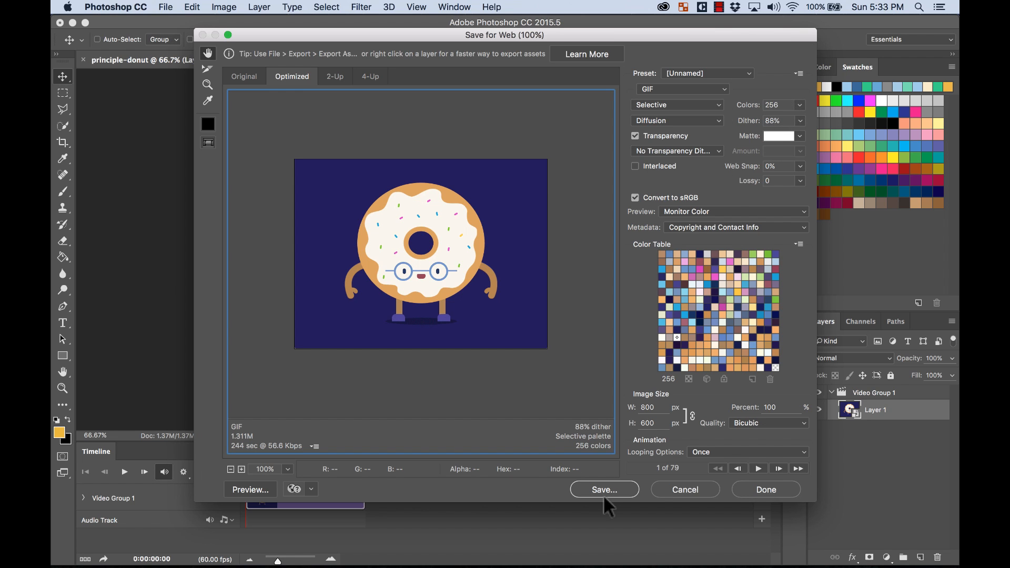
mouse_move(801, 109)
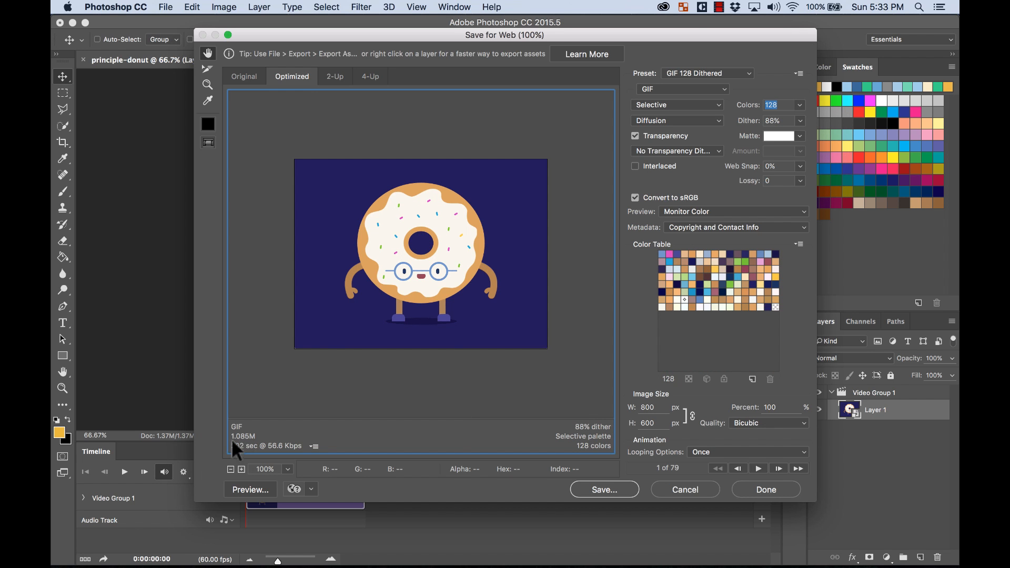
mouse_move(603, 490)
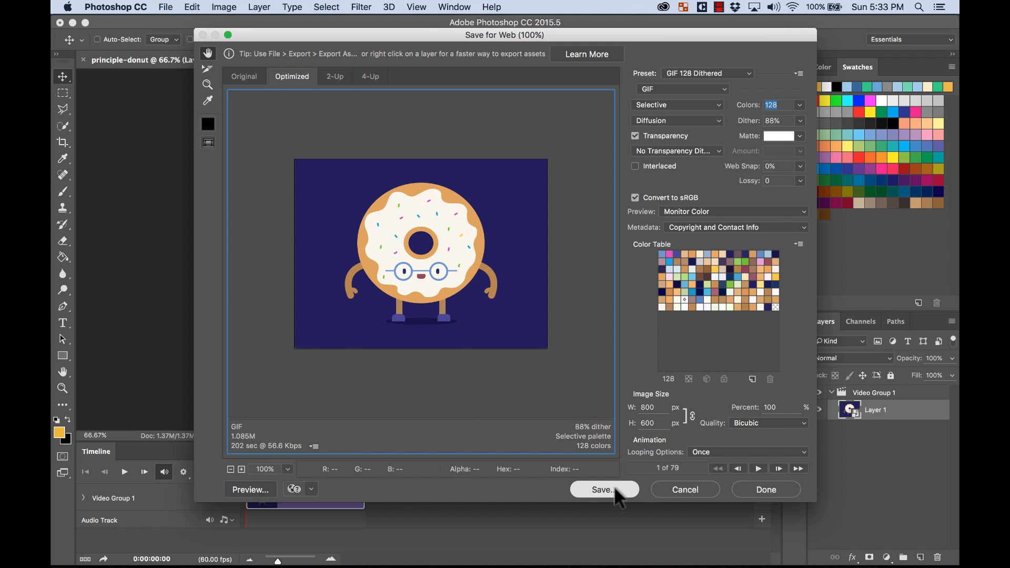
click(603, 489)
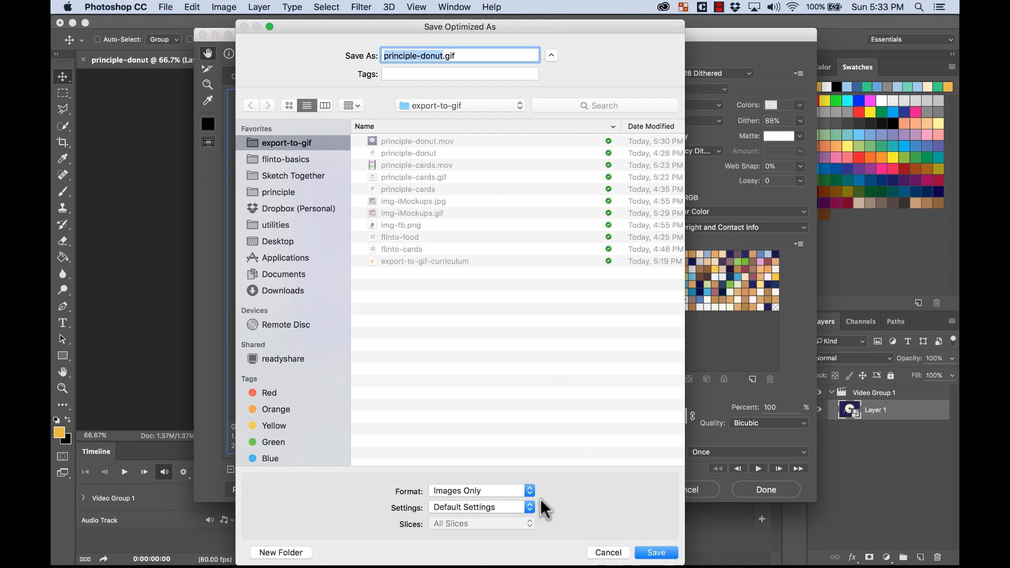
mouse_move(608, 553)
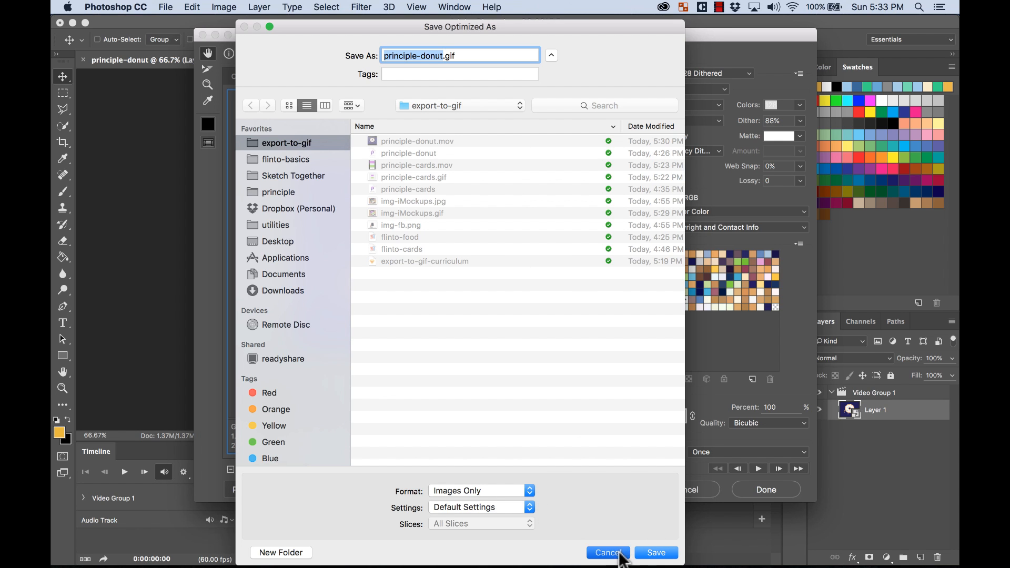
click(607, 553)
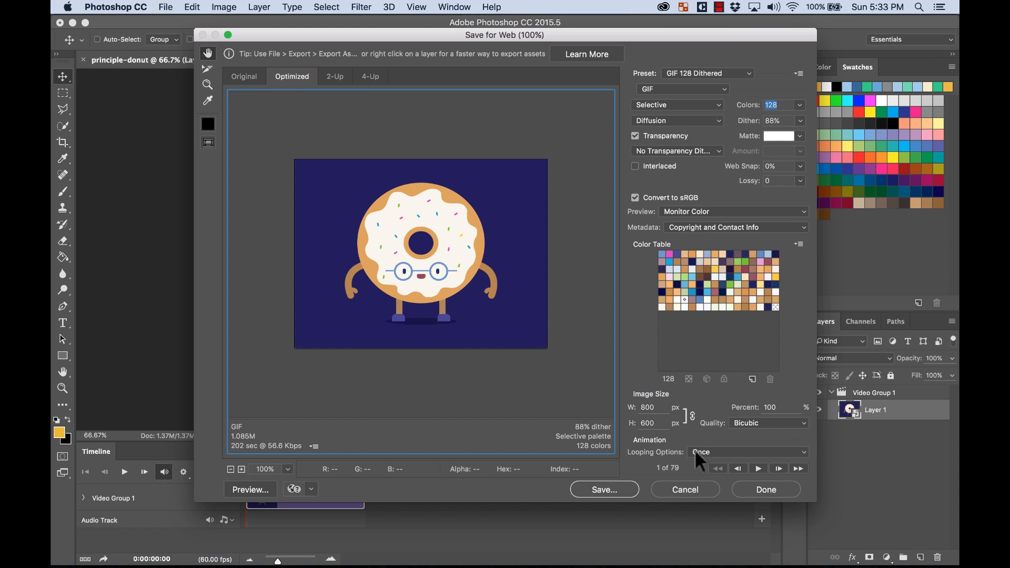
click(747, 451)
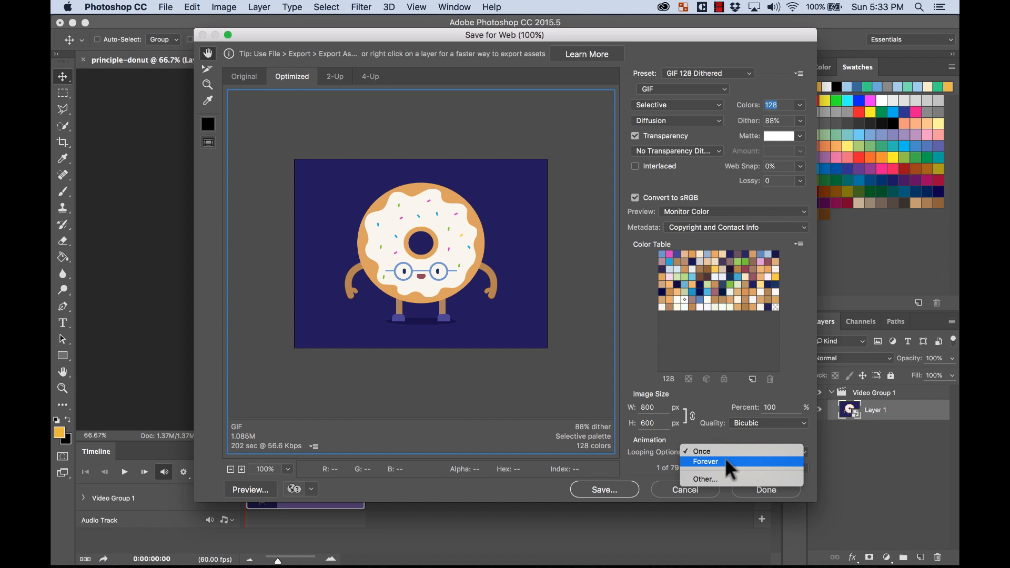
click(603, 490)
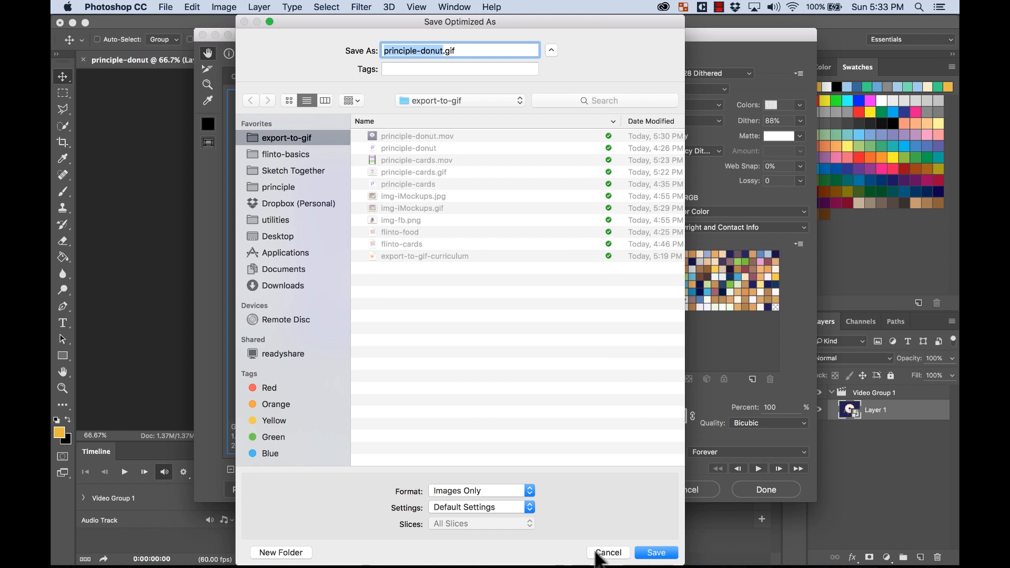
click(655, 552)
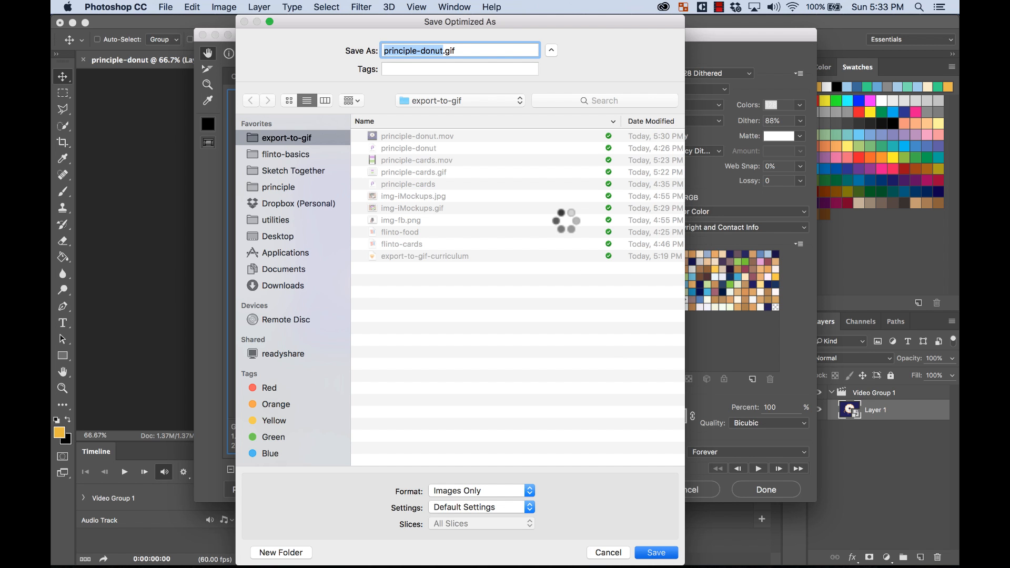
click(655, 553)
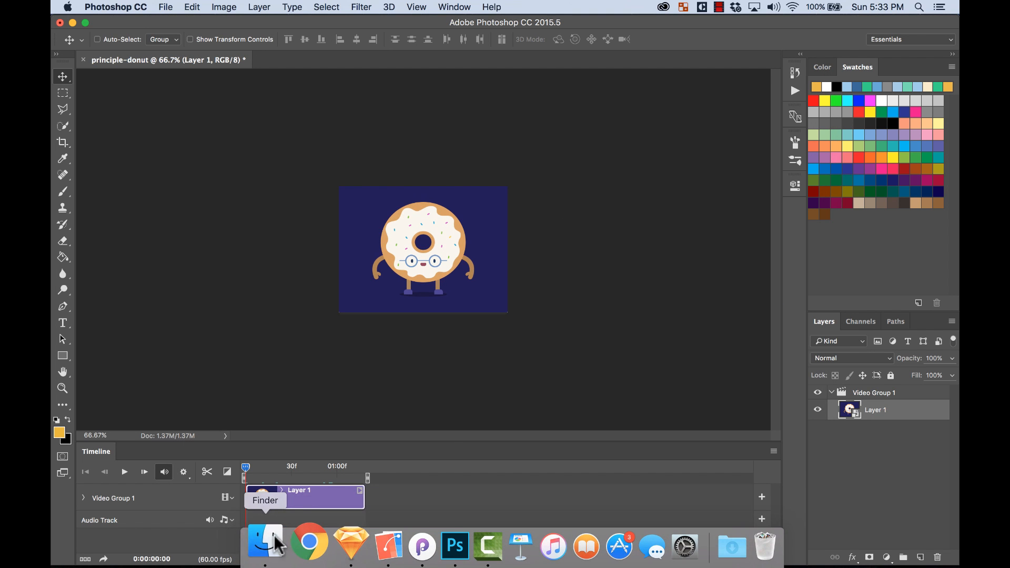
- Check the 1.1 MB principle-donut.gif beside the 5.4 MB movie in Finder
click(264, 545)
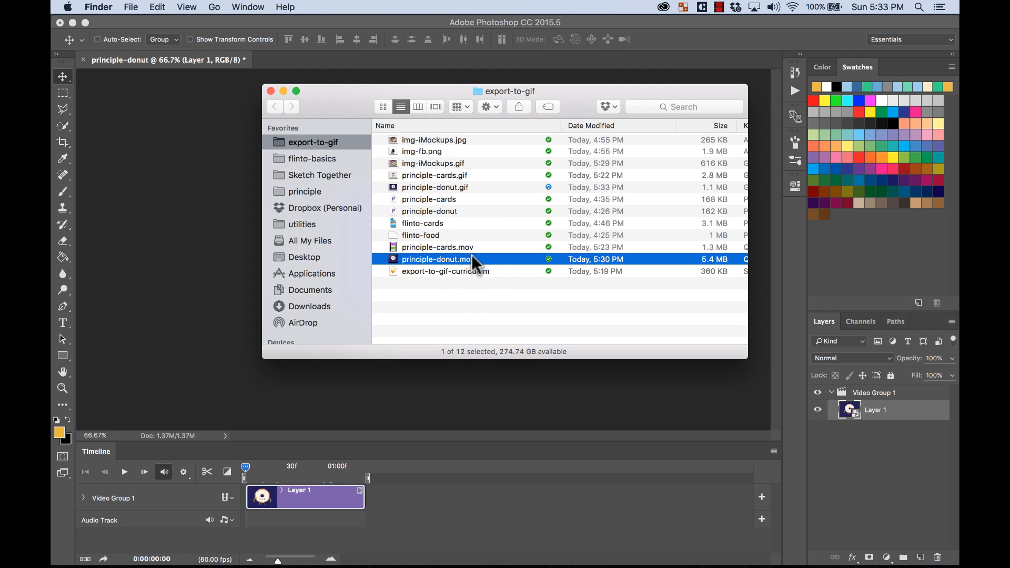
mouse_move(709, 138)
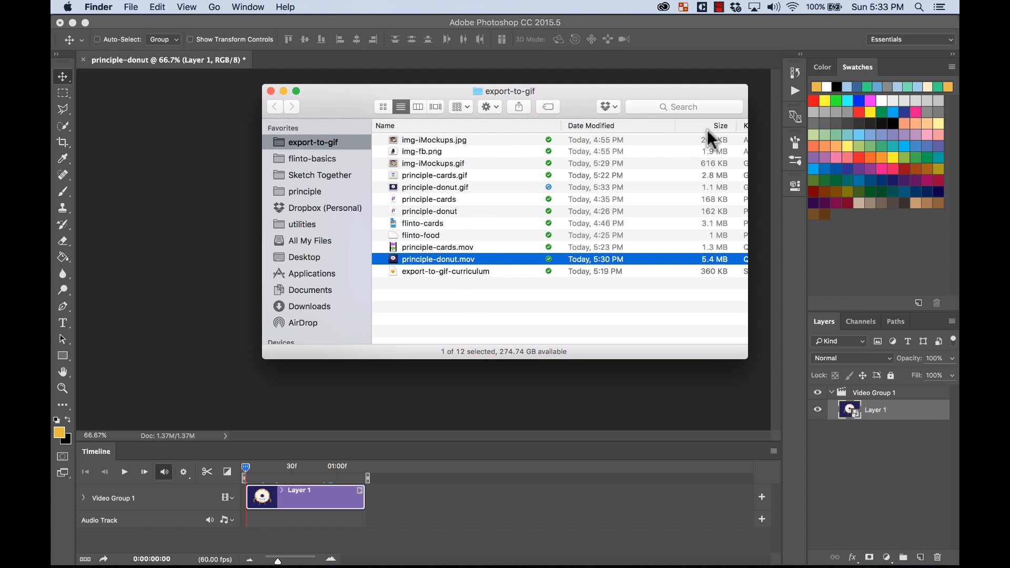